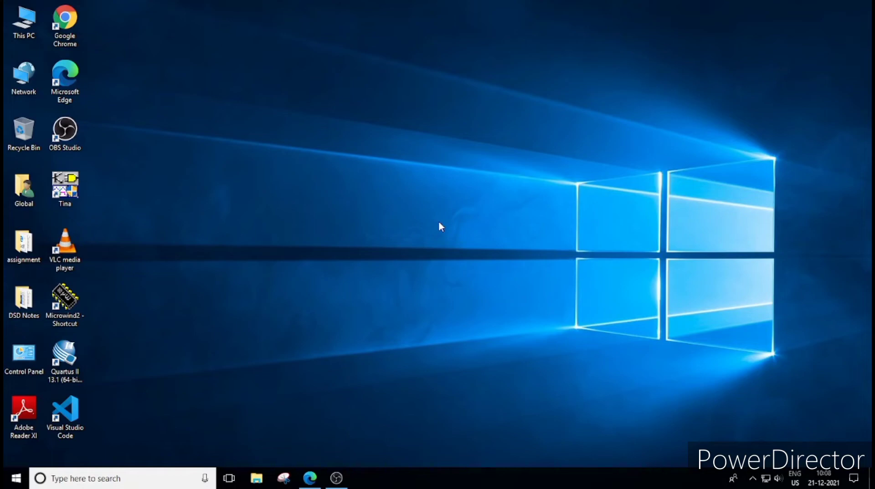
mouse_move(436, 228)
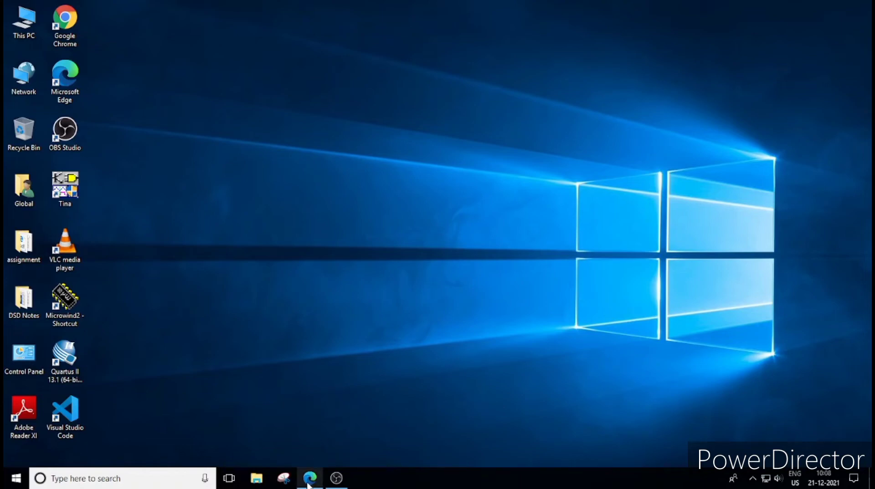
Bring up the Lab 3.3 guide in the browser and scroll down to the Task 1 heading
click(309, 478)
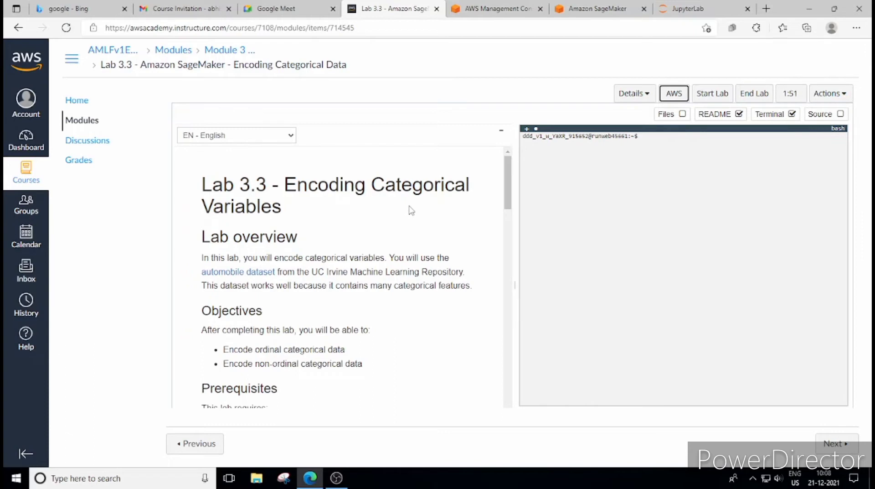
mouse_move(309, 207)
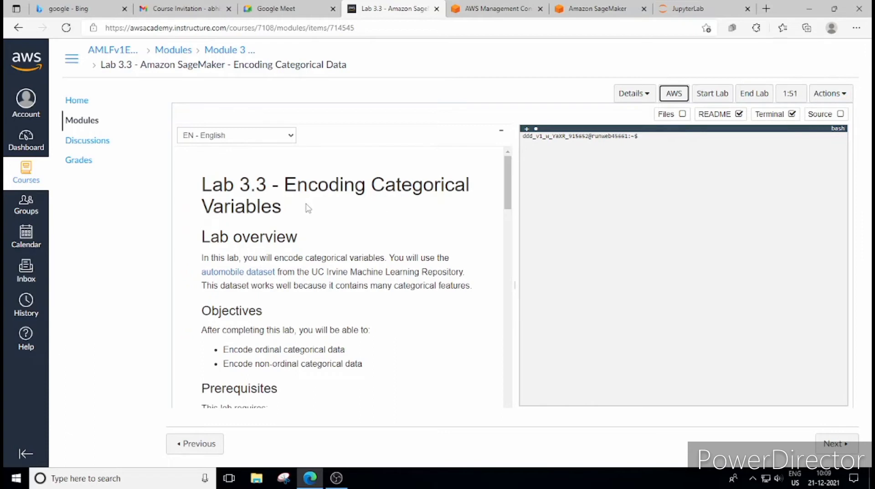
mouse_move(366, 257)
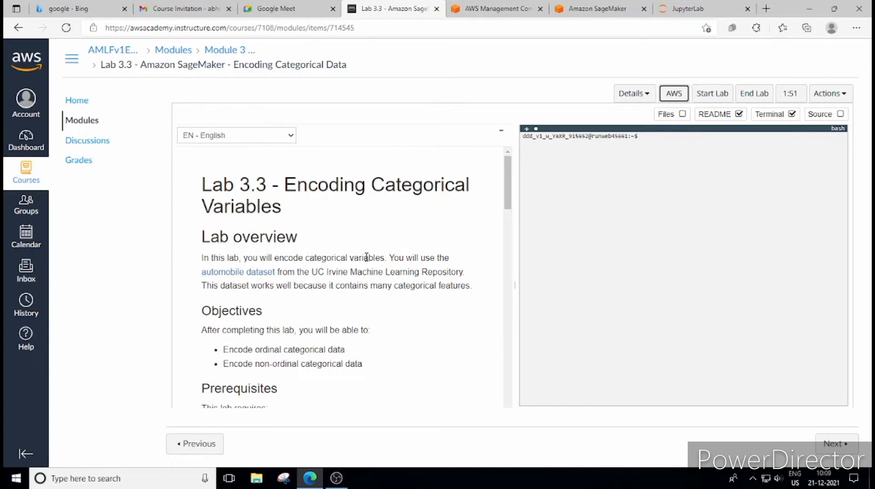
mouse_move(368, 256)
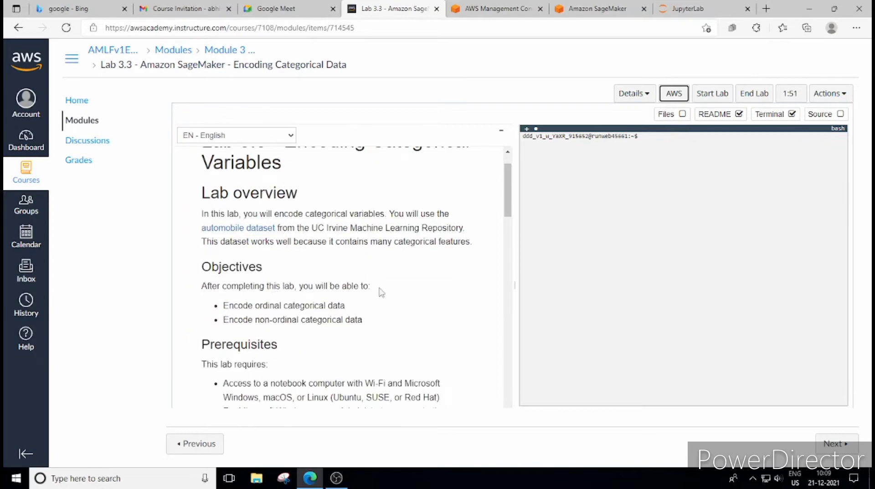
scroll(down, 3)
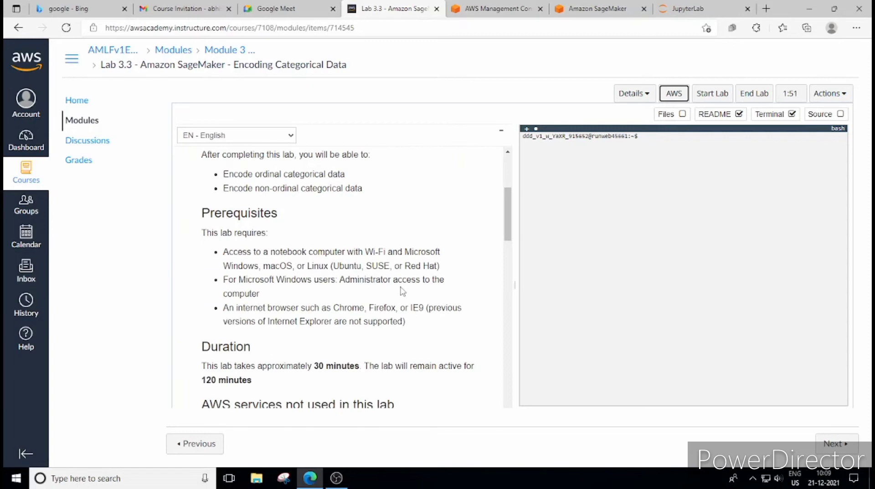
scroll(down, 3)
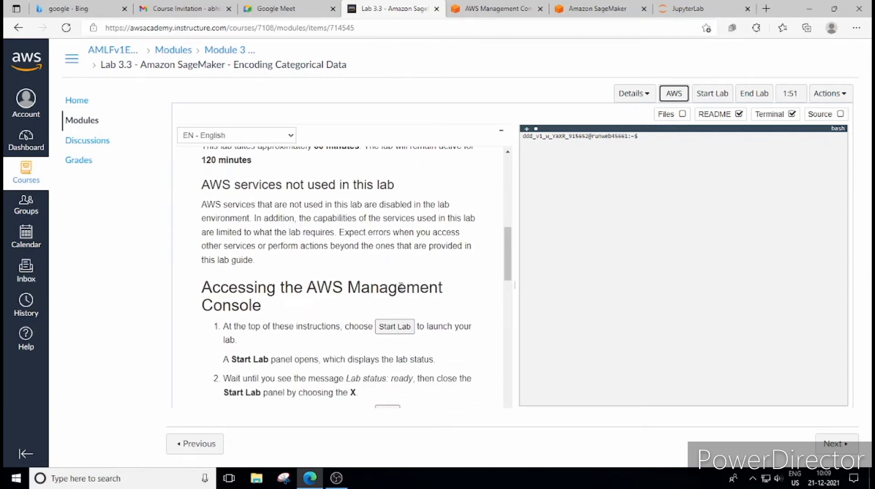
scroll(down, 3)
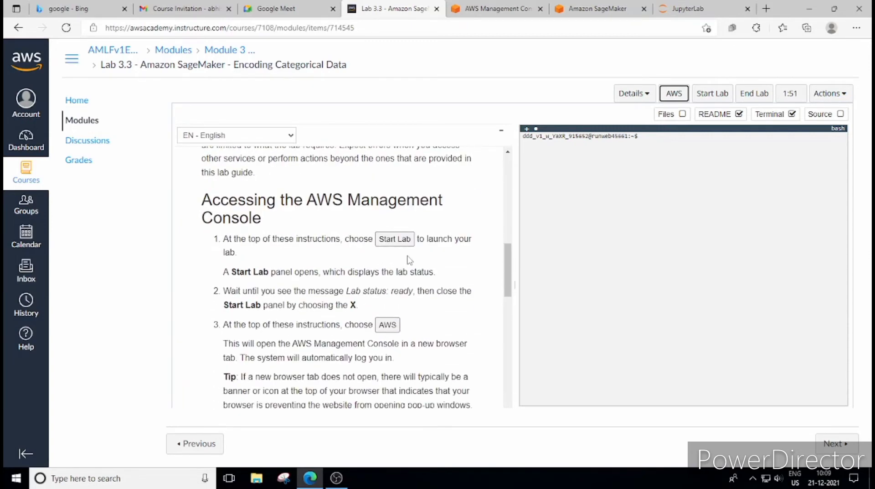
scroll(down, 3)
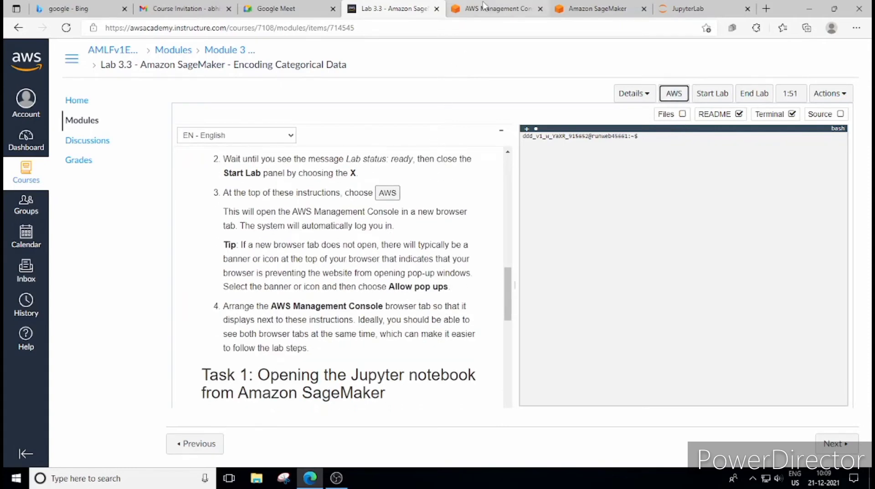
Expand All services in the AWS console and scroll to the Machine Learning group
click(496, 8)
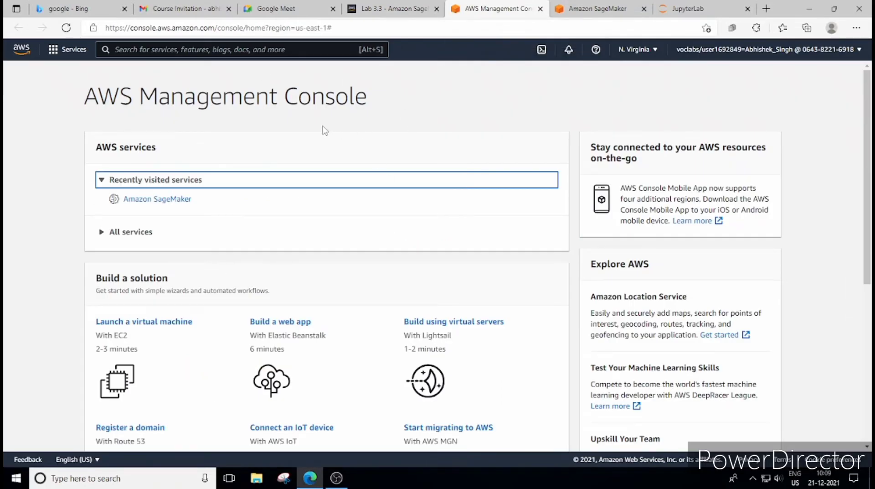
mouse_move(176, 150)
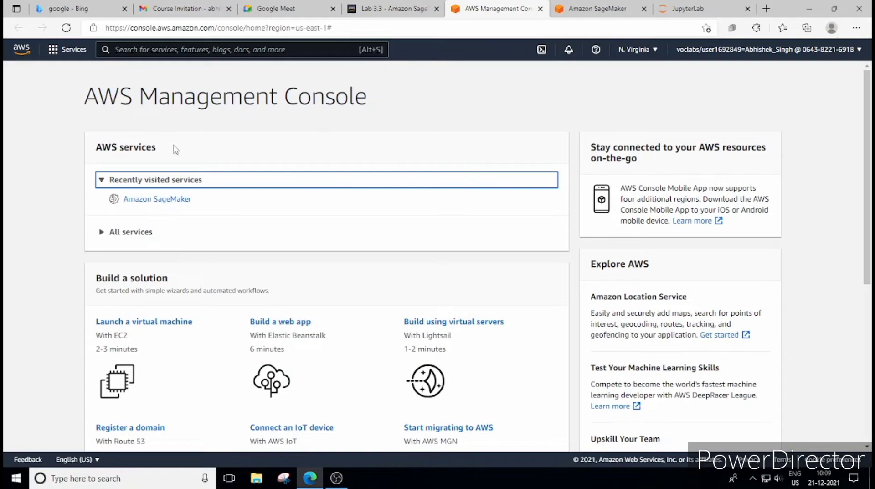
mouse_move(133, 189)
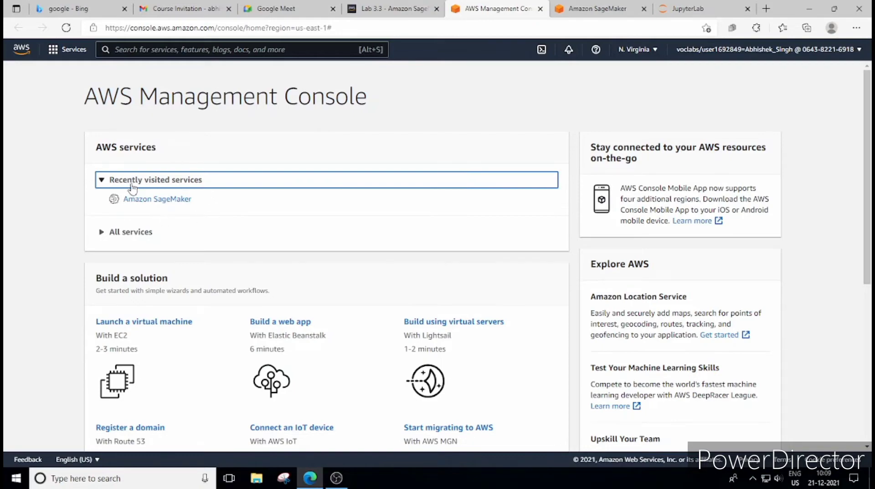
click(131, 231)
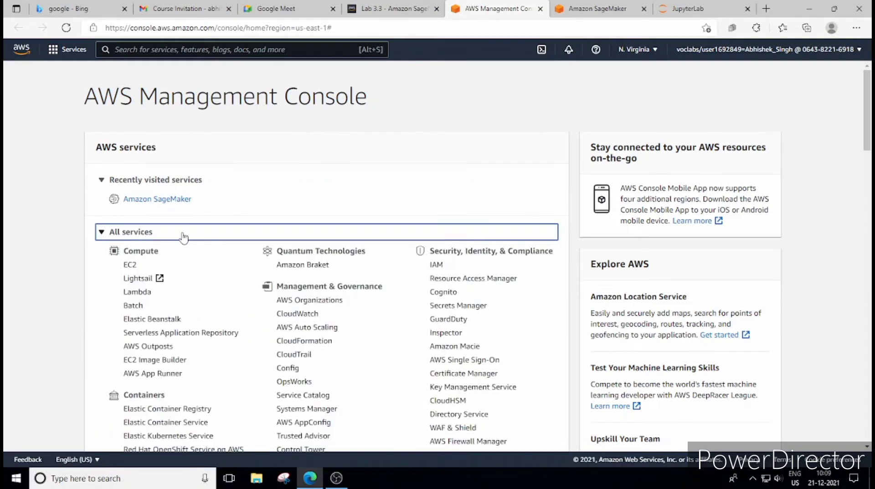
scroll(down, 3)
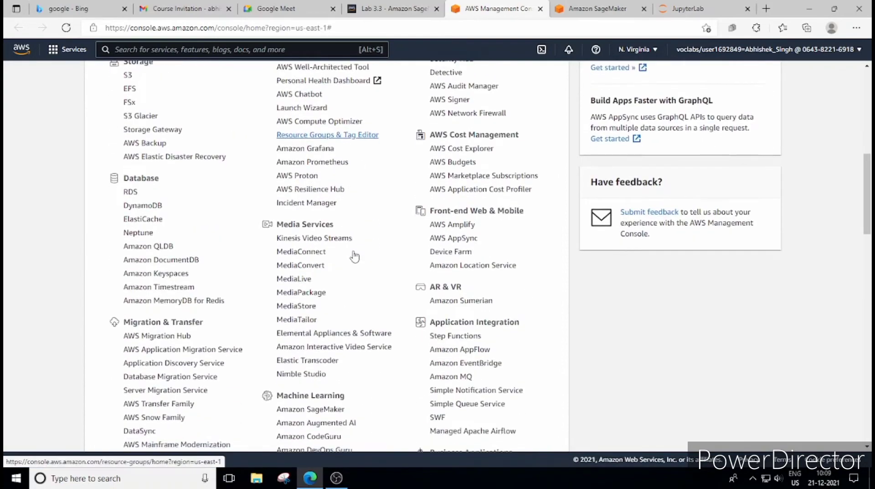
scroll(down, 3)
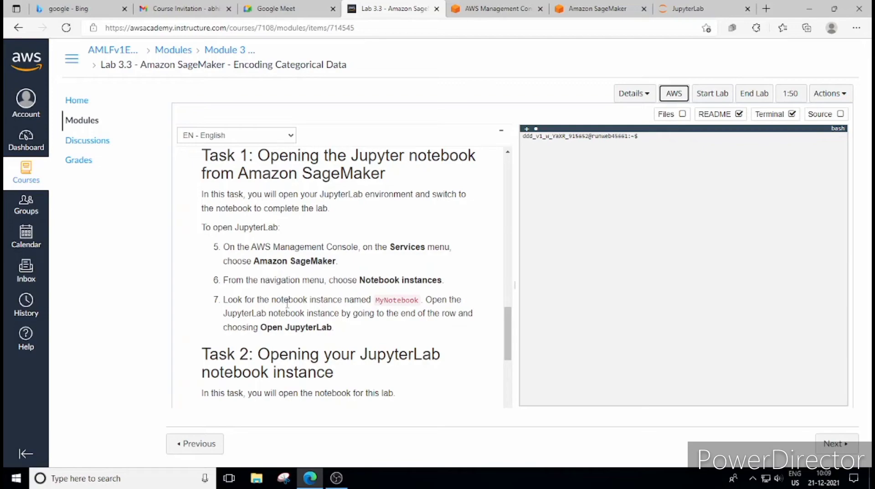
mouse_move(293, 313)
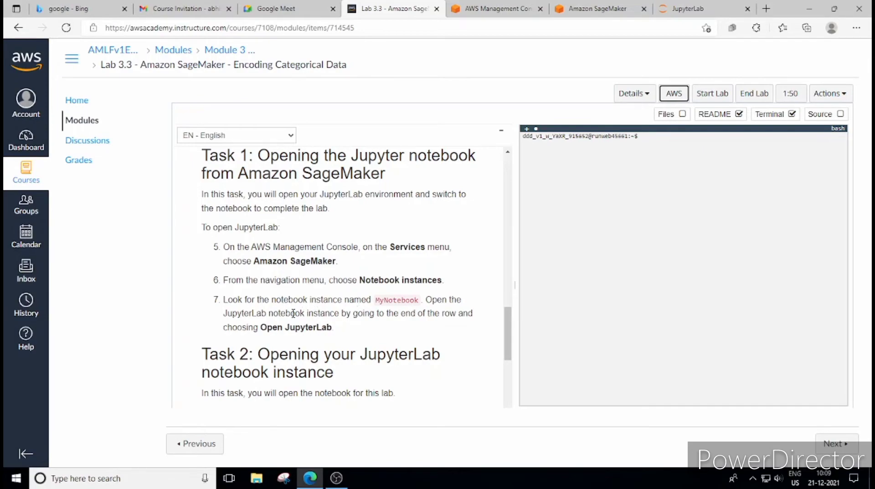
Return to the lab guide's Task 1 steps 5–7 for opening the notebook from SageMaker
click(496, 8)
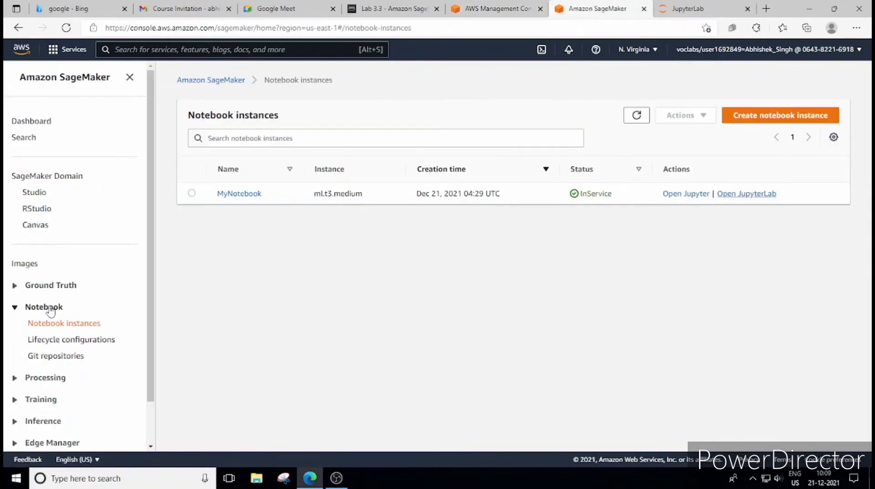
mouse_move(128, 328)
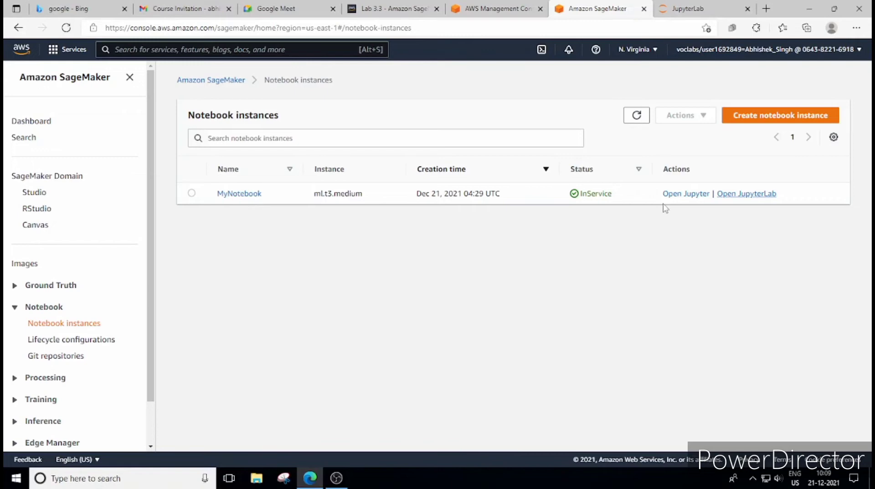
mouse_move(782, 209)
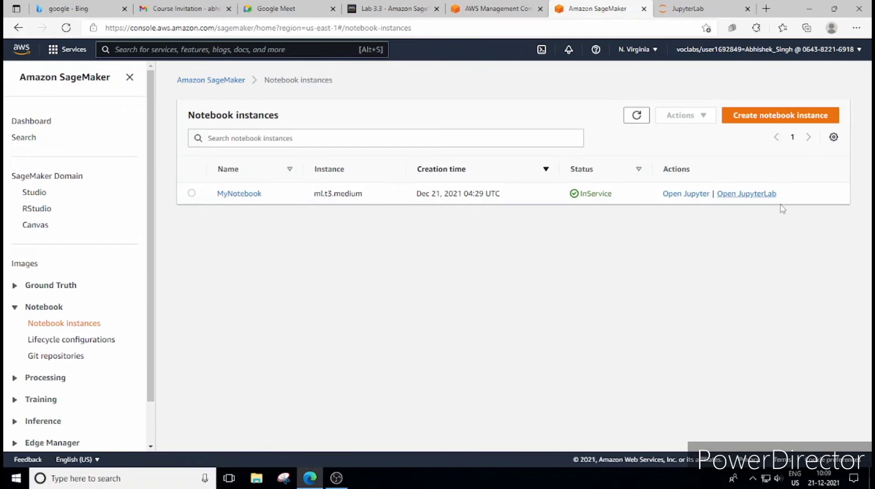
mouse_move(732, 202)
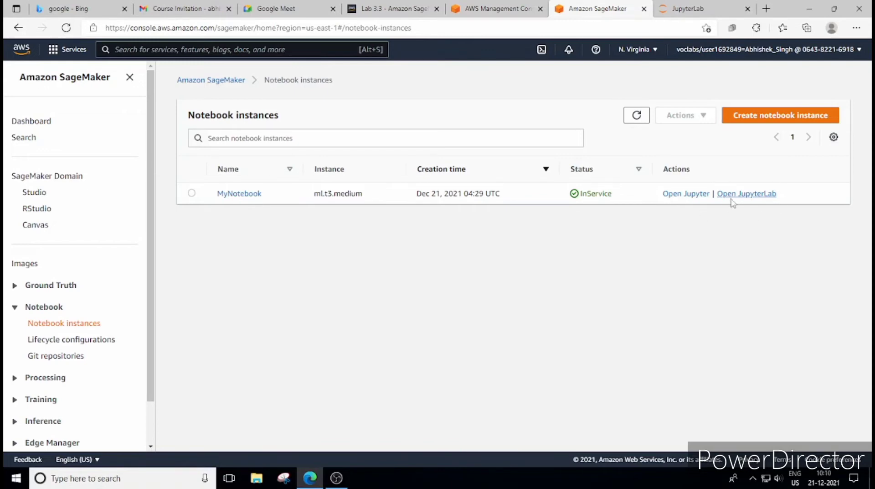
Return to the lab guide and scroll to Task 2's steps for opening the notebook file
click(391, 8)
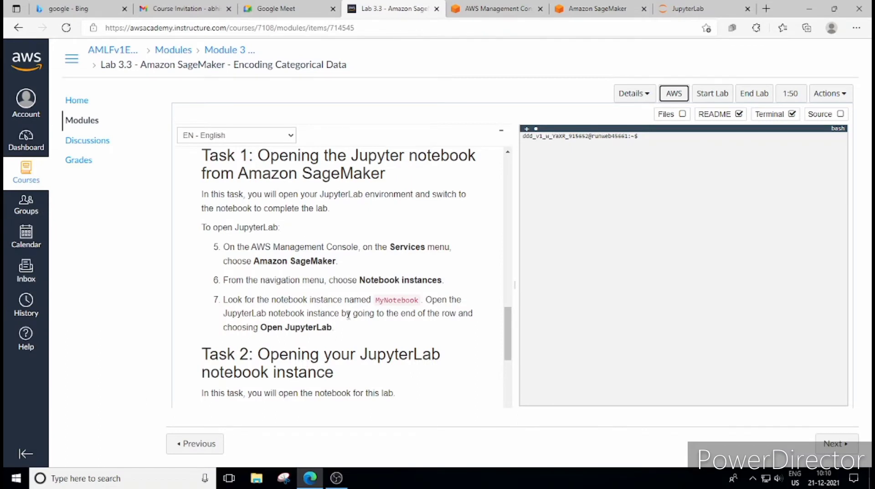
scroll(down, 3)
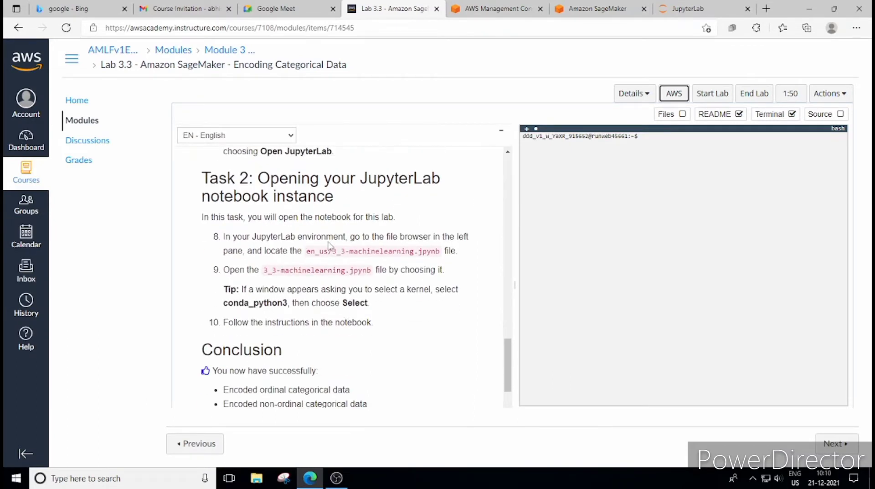
mouse_move(357, 256)
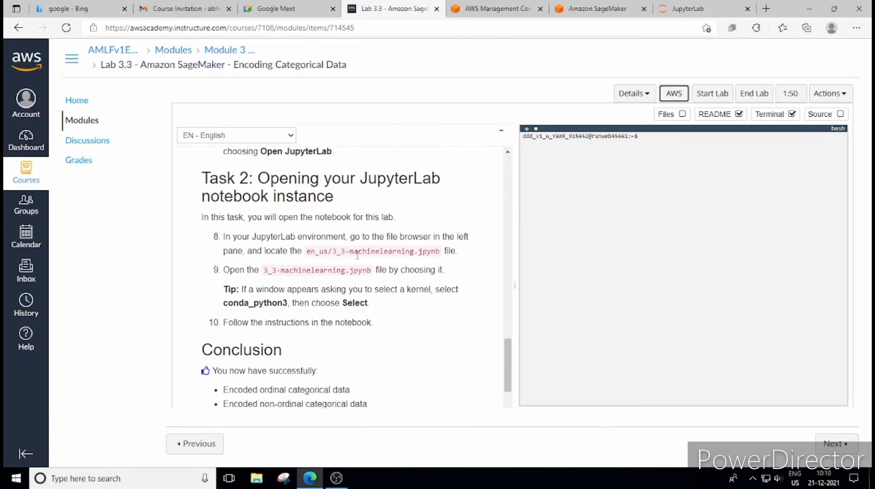
mouse_move(374, 282)
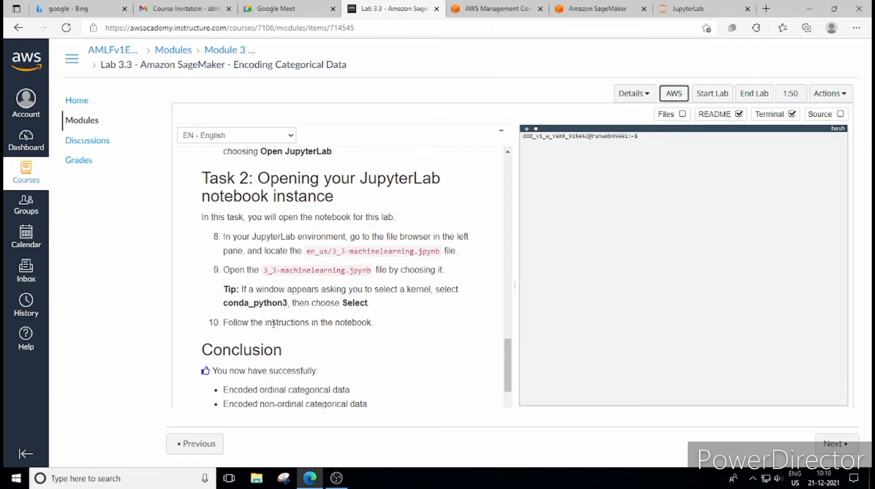
mouse_move(691, 10)
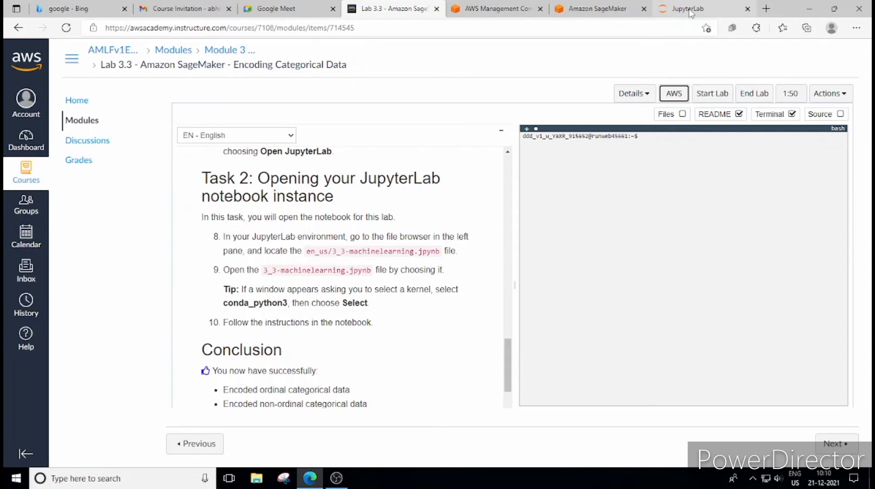
Open 3_3-machinelearning.ipynb from the en_us folder in JupyterLab
click(600, 9)
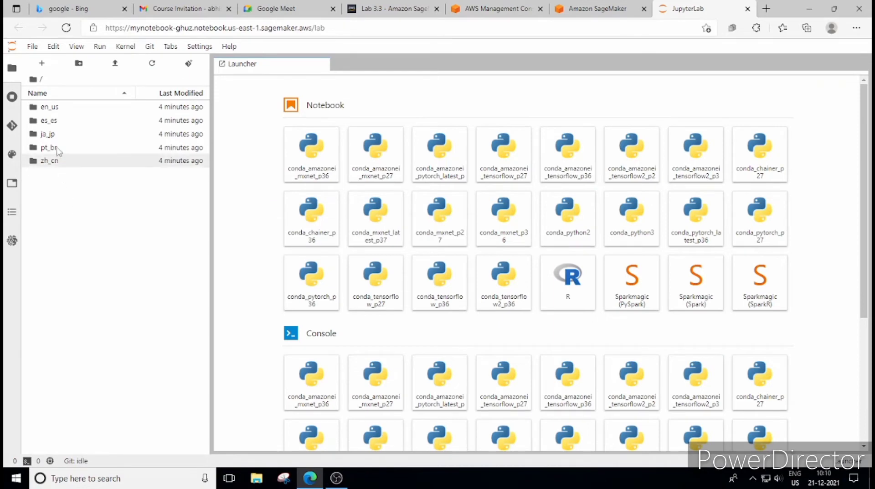
click(49, 106)
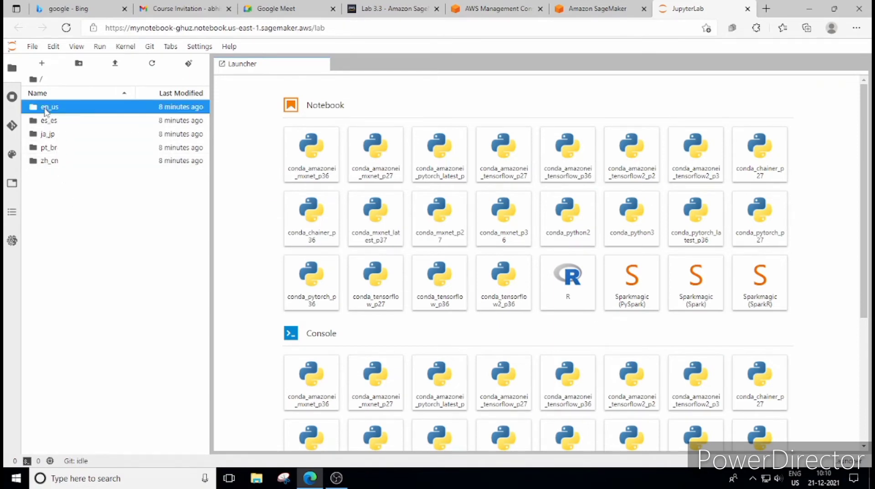
double_click(50, 107)
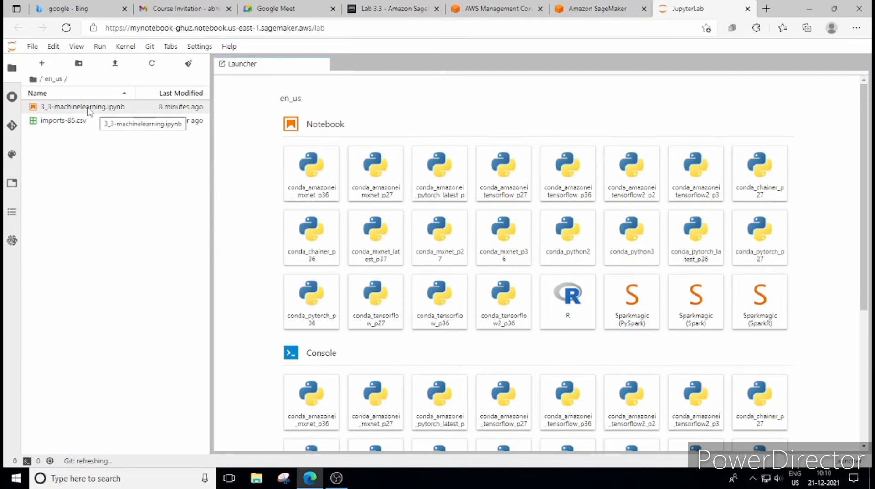
double_click(82, 106)
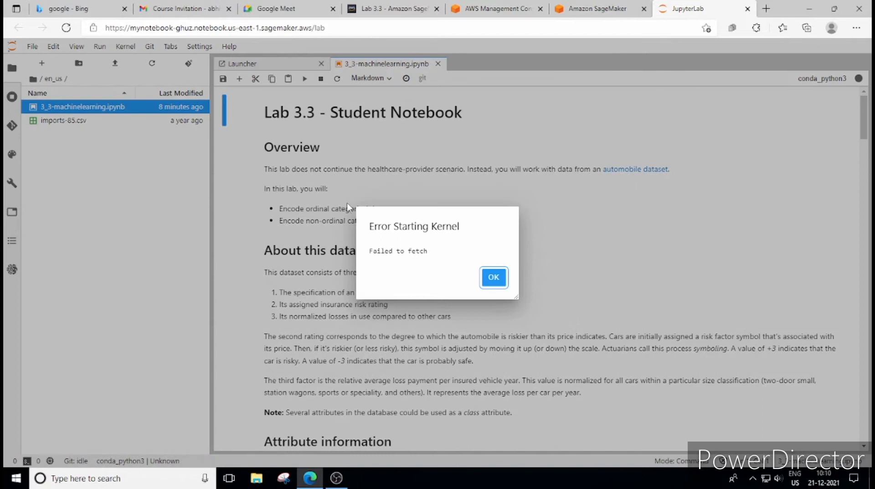
Dismiss the kernel error and run the notebook on the conda_python3 kernel
click(493, 277)
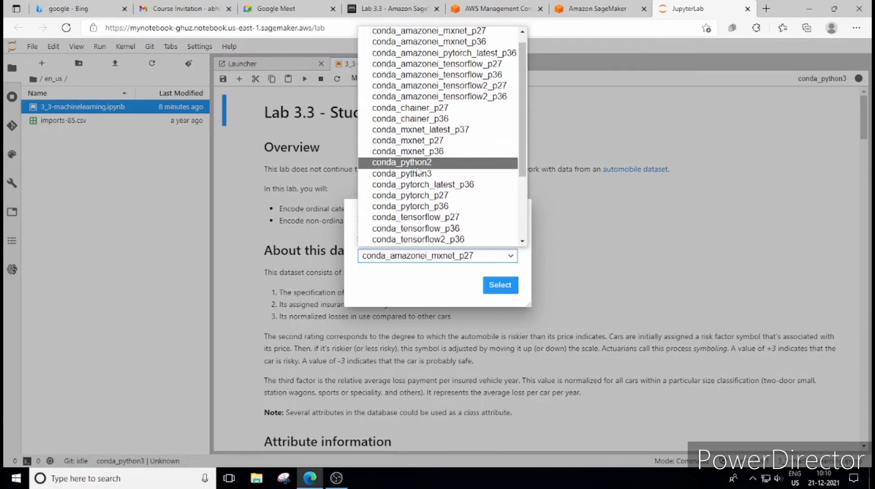
click(501, 284)
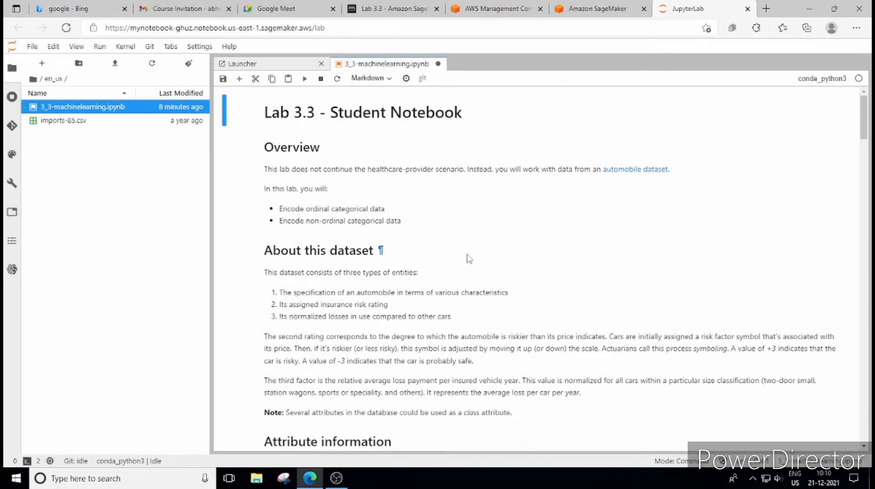
mouse_move(389, 145)
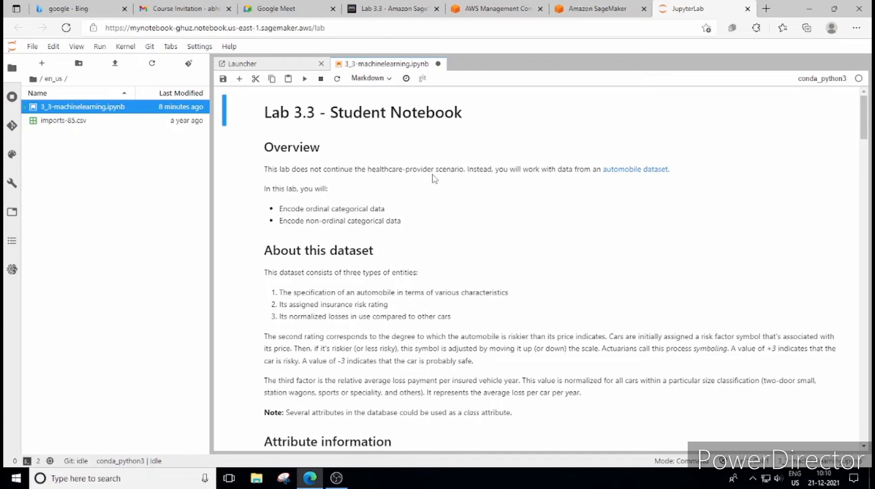
mouse_move(553, 178)
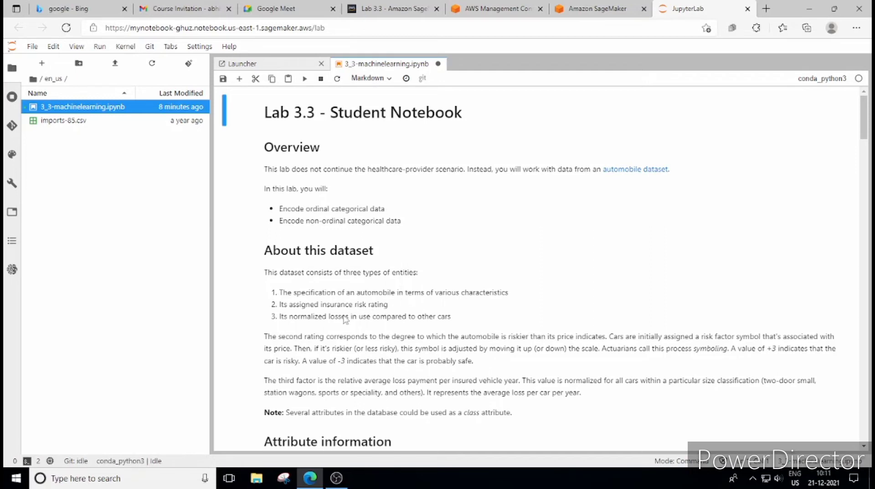
mouse_move(408, 339)
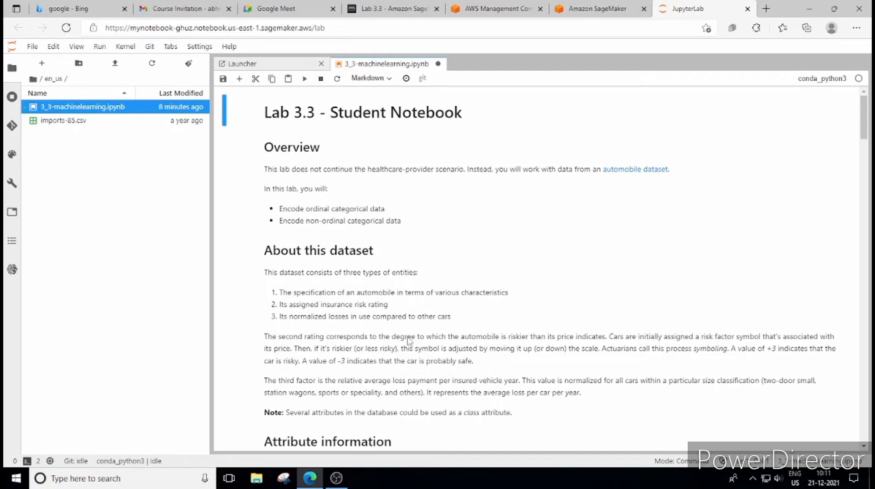
scroll(down, 3)
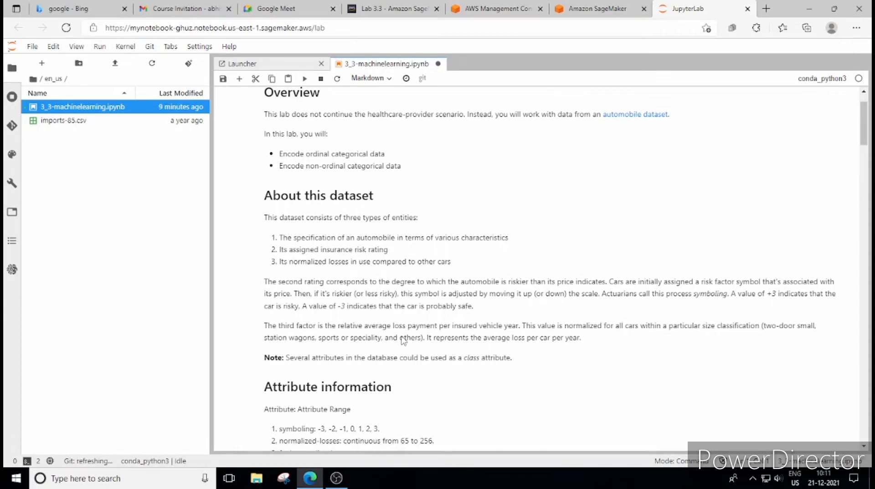
mouse_move(405, 349)
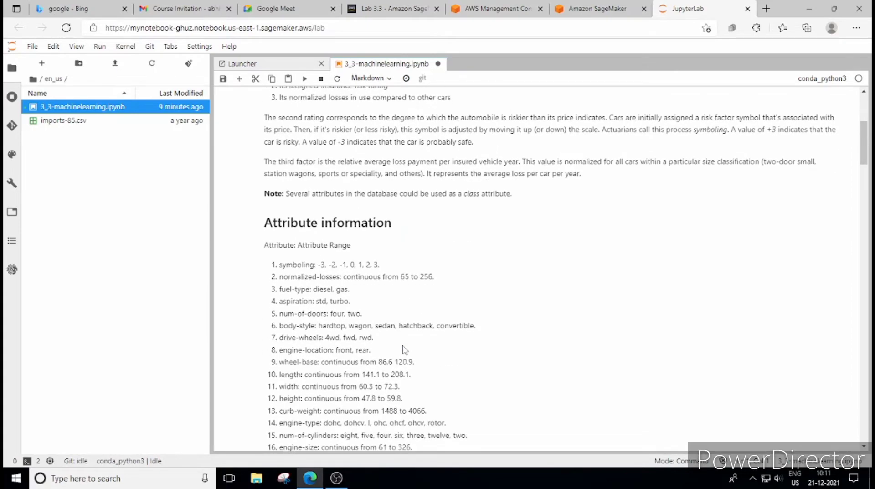
scroll(down, 3)
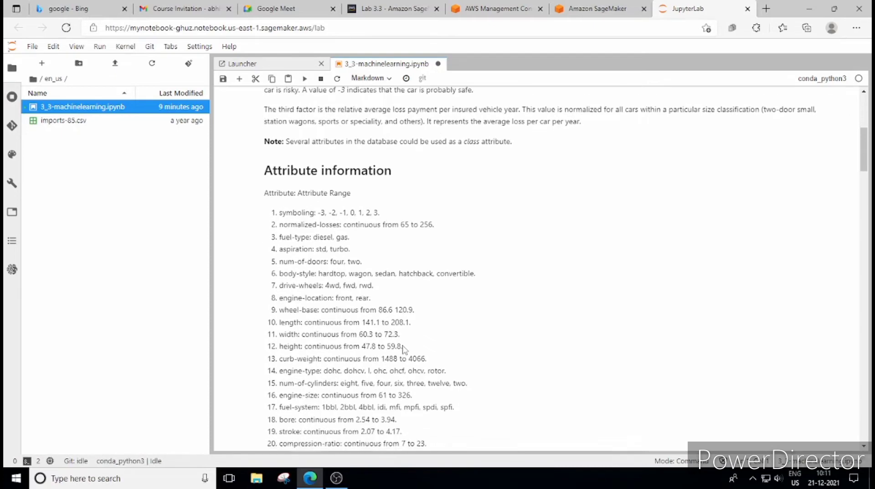
scroll(down, 3)
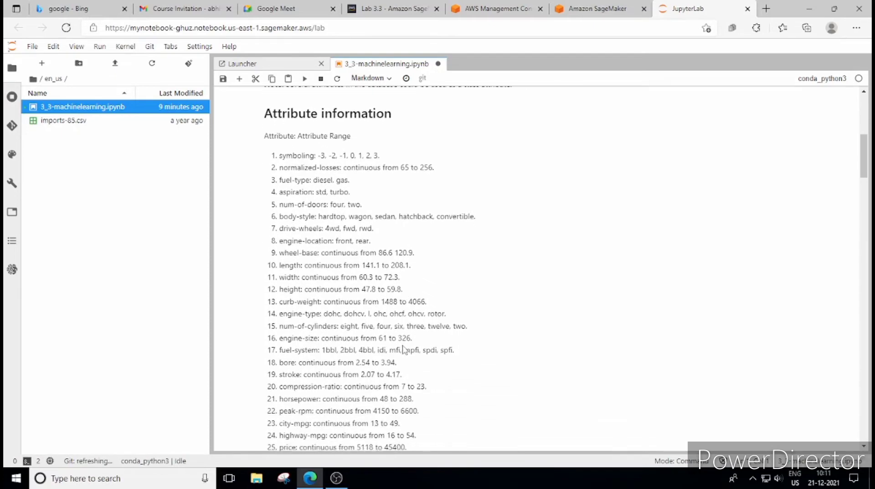
scroll(down, 3)
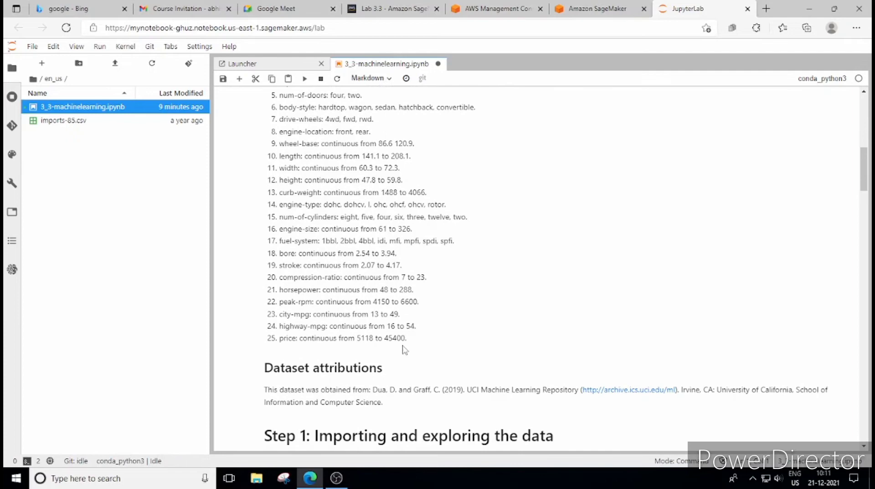
scroll(down, 3)
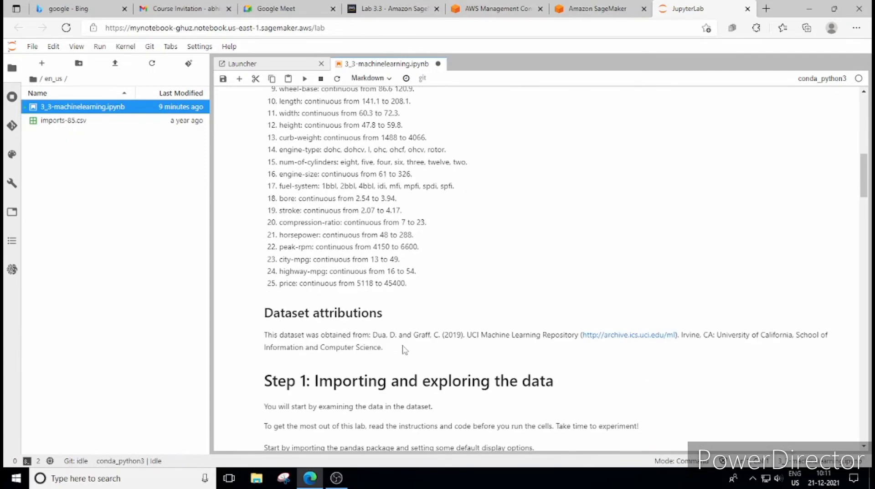
scroll(down, 3)
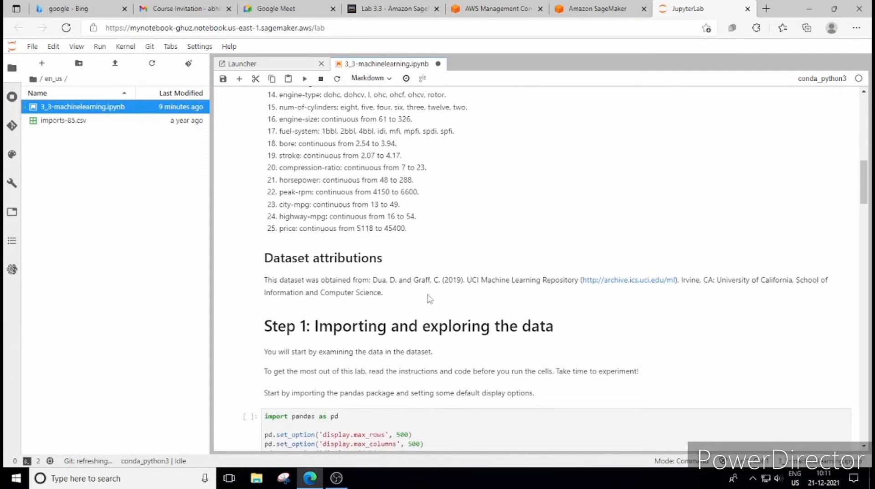
mouse_move(441, 300)
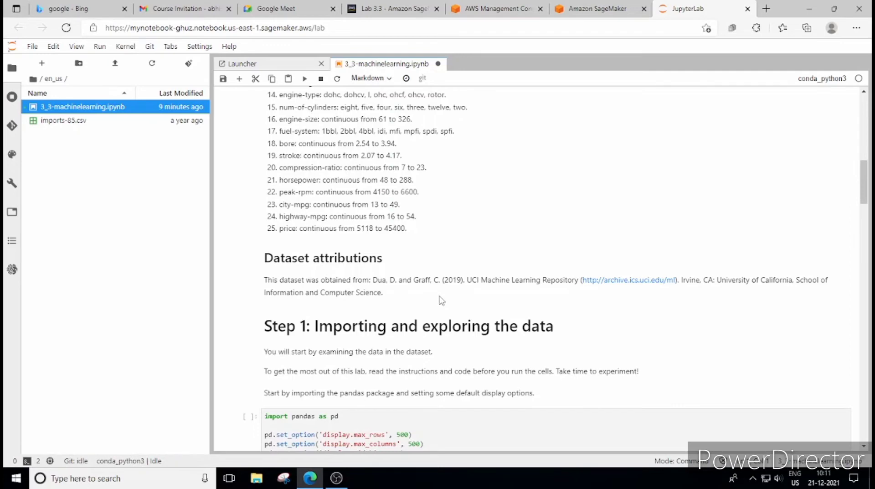
scroll(down, 3)
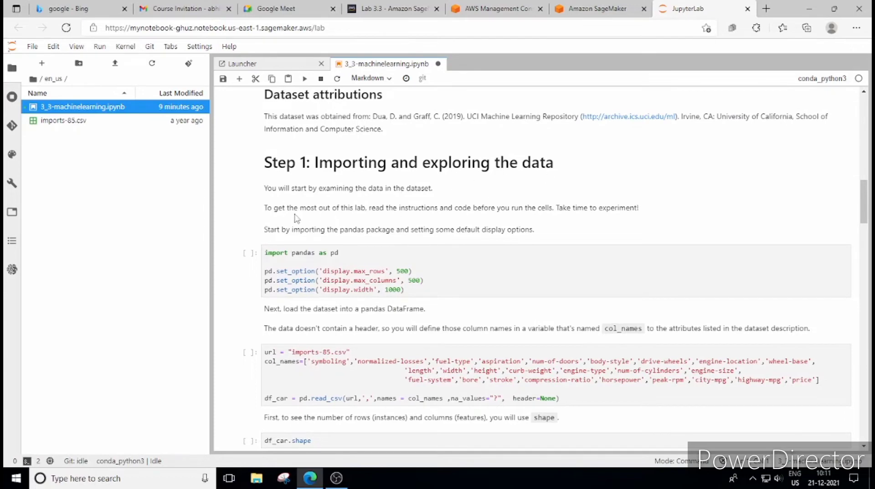
mouse_move(318, 234)
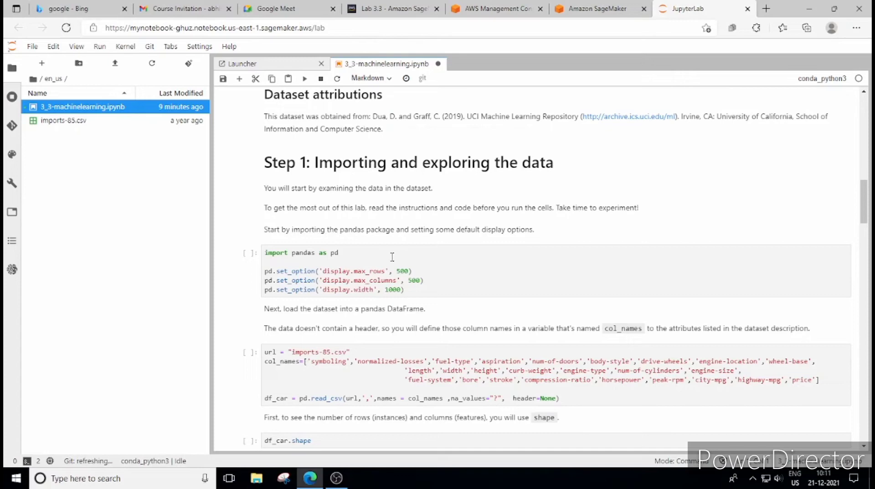
click(399, 289)
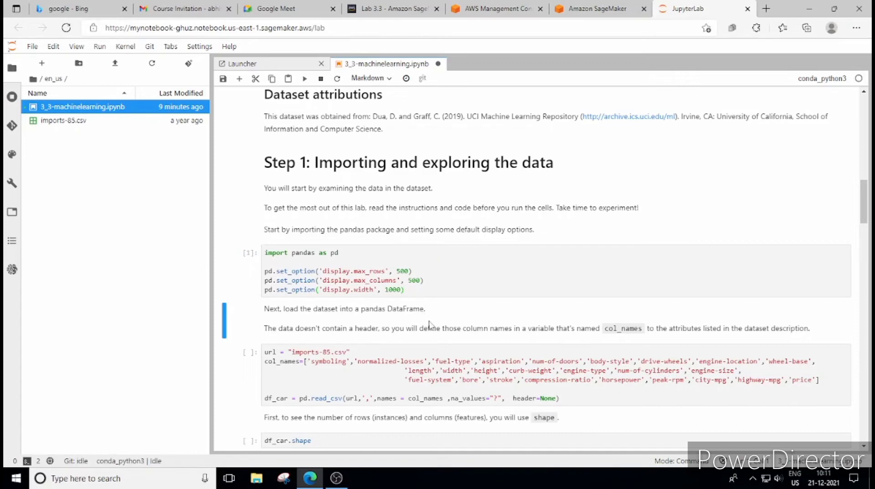
Run the pandas import and read_csv cells to load the imports-85 car data
scroll(down, 3)
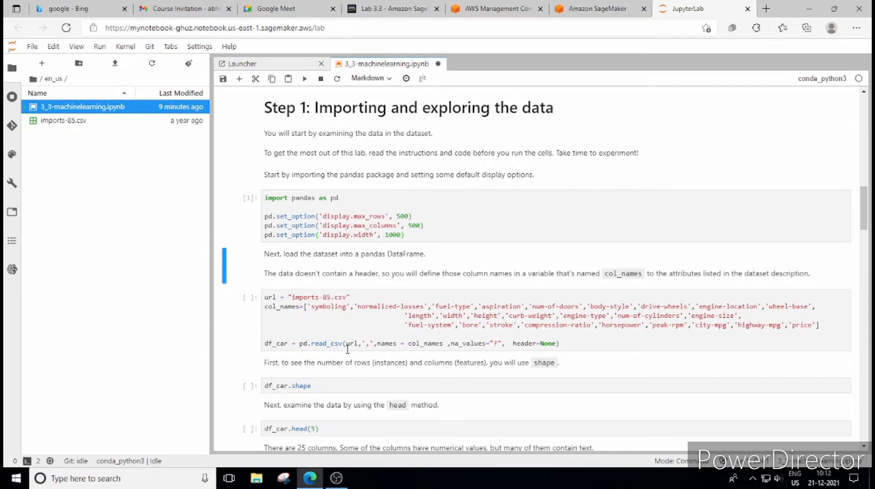
mouse_move(586, 343)
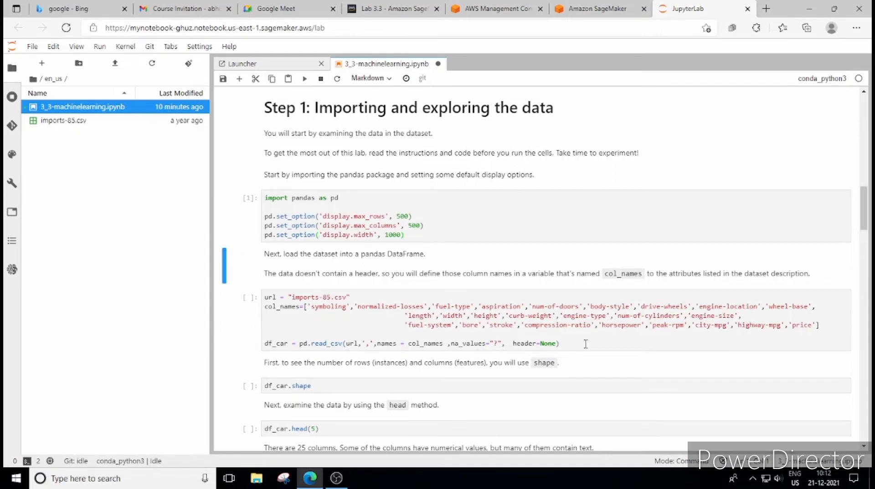
click(304, 78)
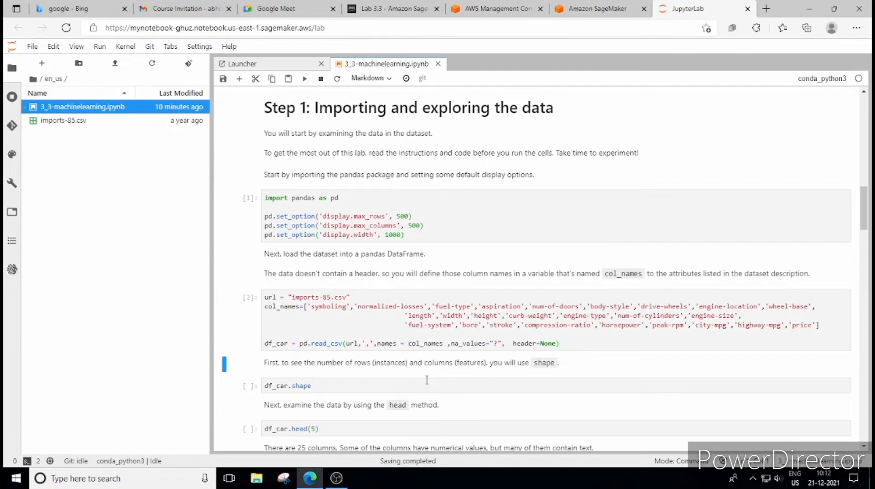
scroll(down, 3)
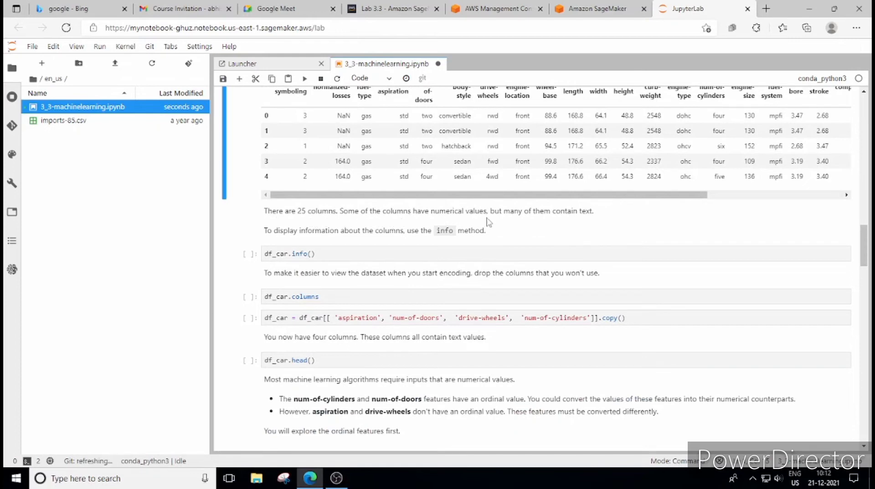
mouse_move(284, 242)
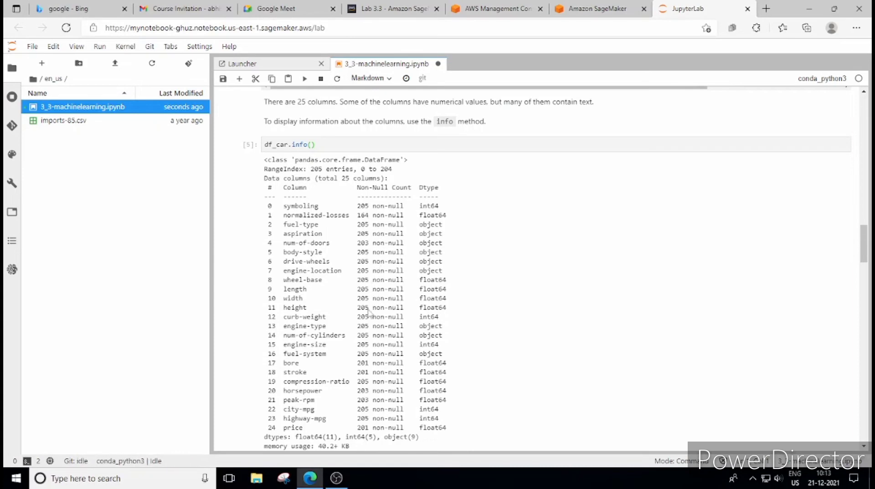
mouse_move(367, 376)
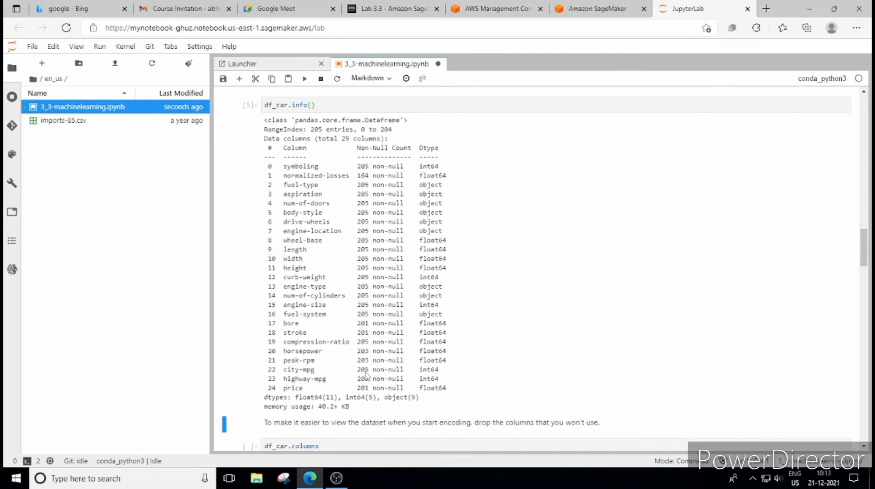
Run the df_car.shape, head(5), info() and columns cells to inspect the dataset
scroll(down, 3)
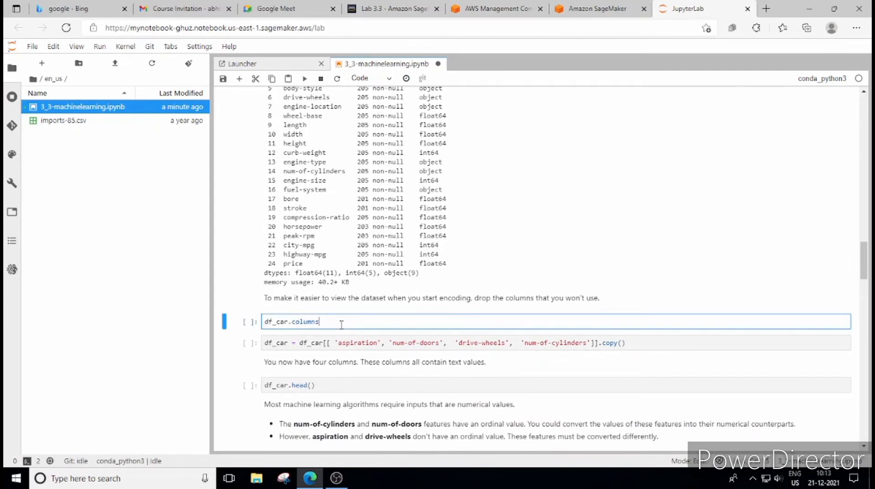
key(Shift+Enter)
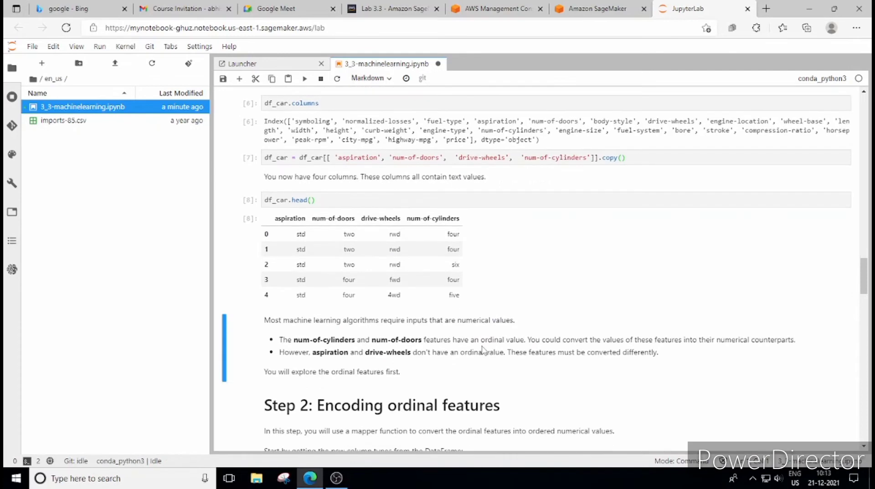
Keep only aspiration, num-of-doors, drive-wheels and num-of-cylinders and preview the rows
scroll(down, 3)
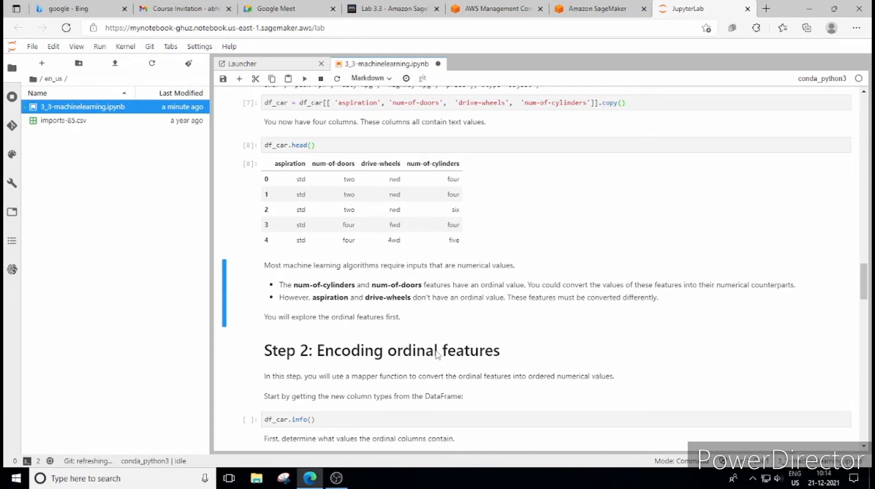
scroll(down, 3)
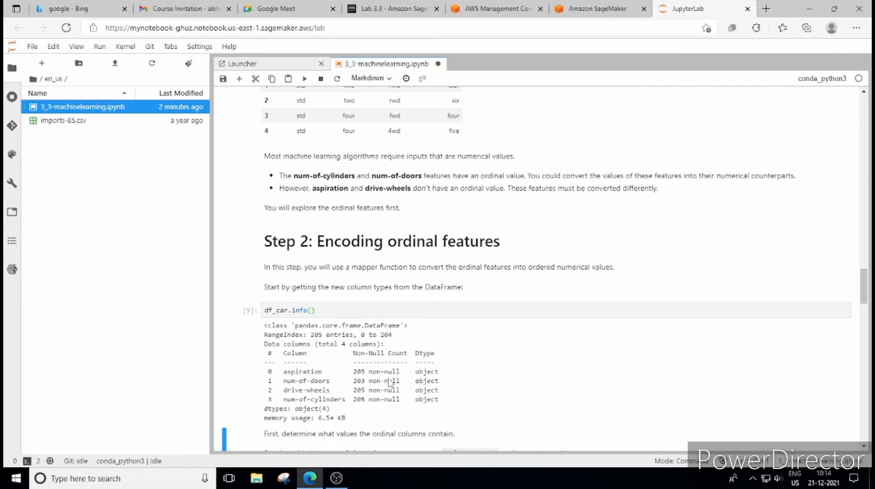
Run the num-of-doors value count, door_mapper and replace cells to add a numeric doors column
scroll(down, 3)
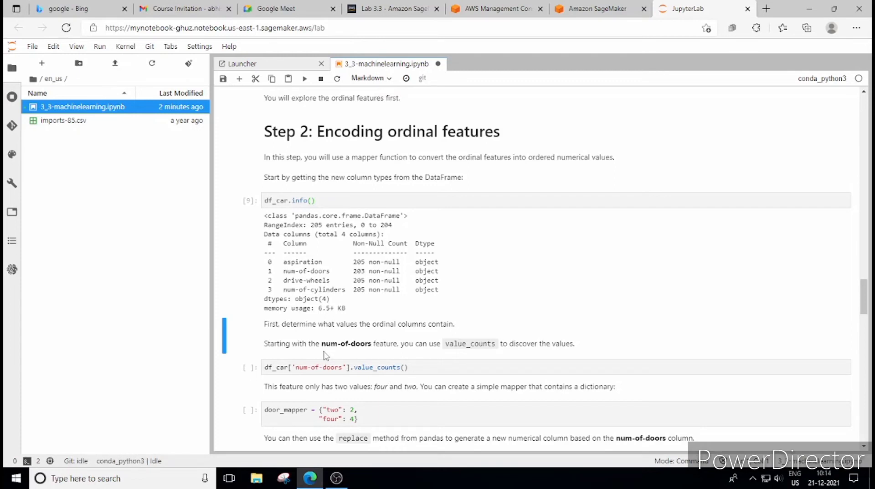
mouse_move(351, 358)
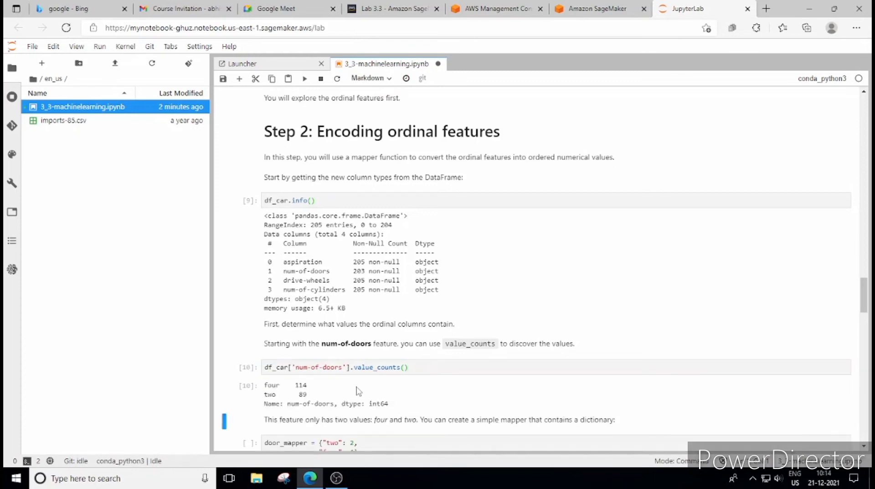
scroll(down, 3)
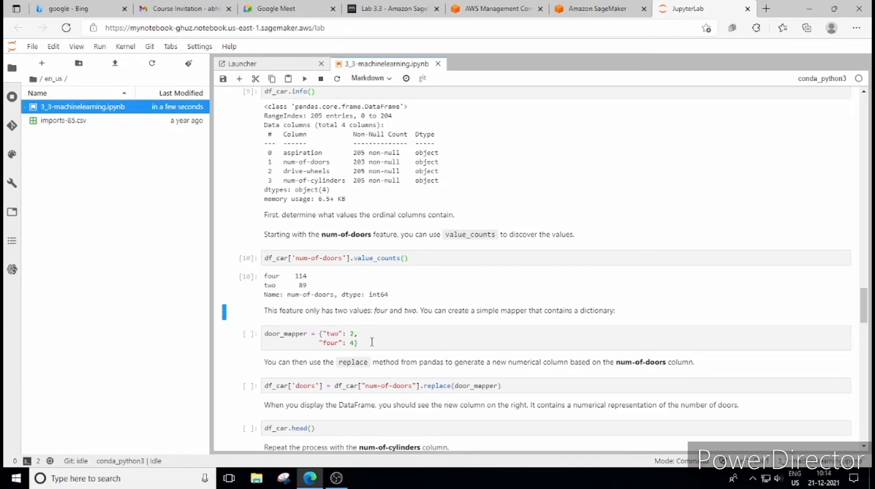
click(391, 337)
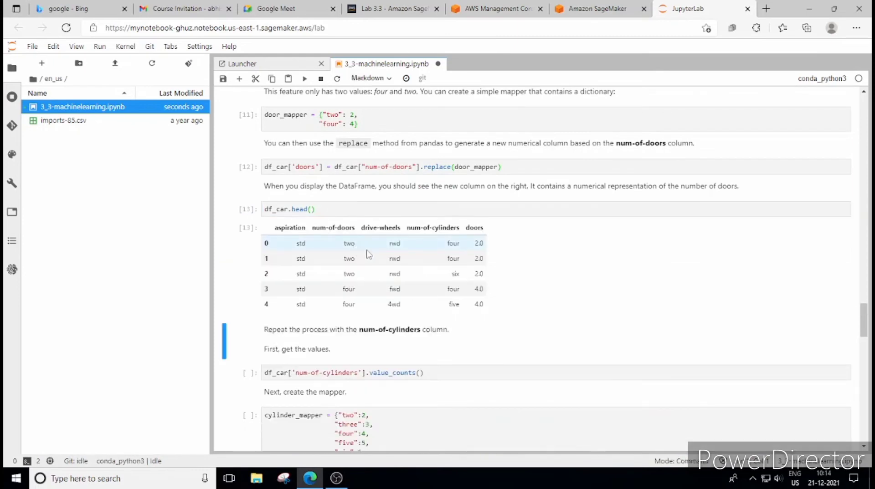
mouse_move(454, 295)
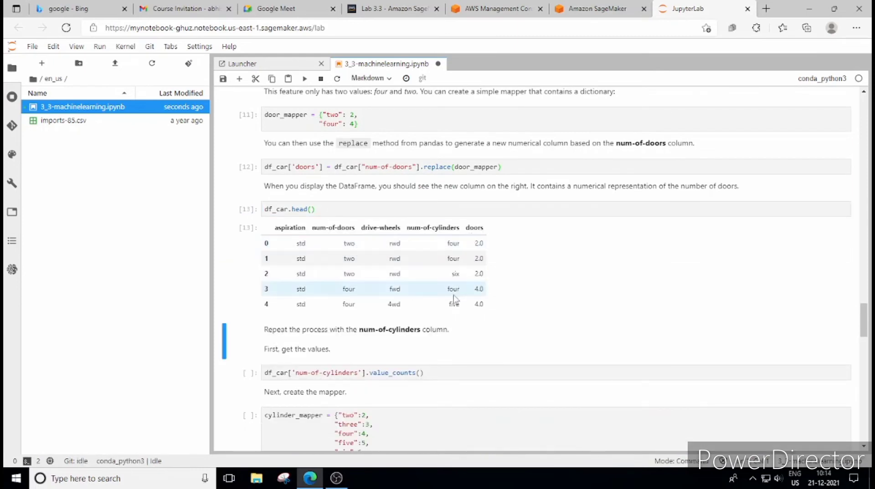
Run the cylinder value count, cylinder_mapper and replace cells to add a cylinders column
scroll(down, 3)
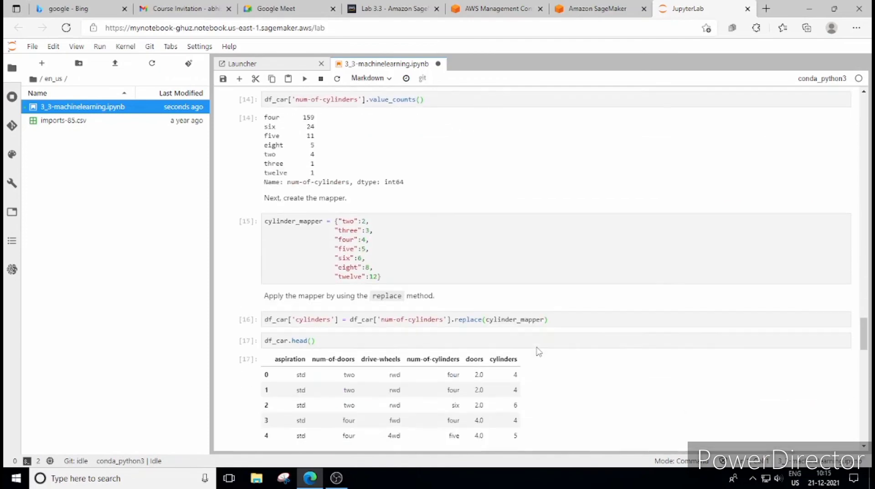
scroll(down, 3)
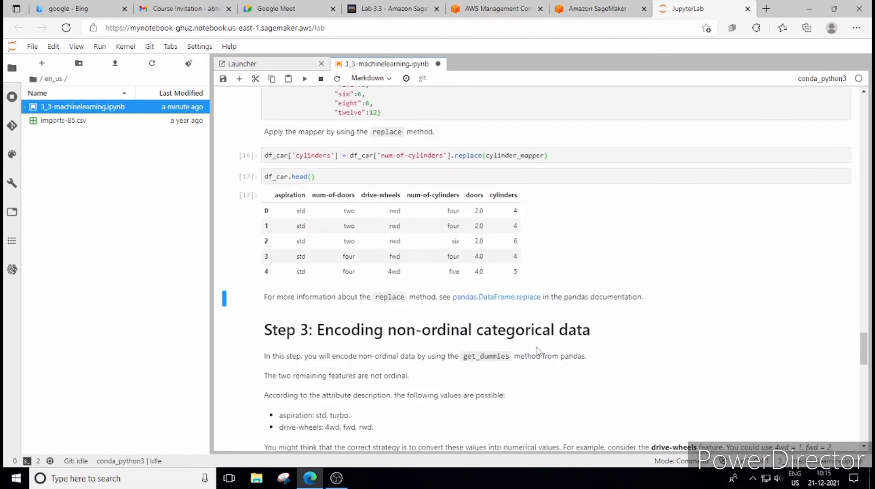
Run get_dummies on drive-wheels producing drive-wheels_4wd, _fwd and _rwd columns, then review df_car.head()
scroll(down, 3)
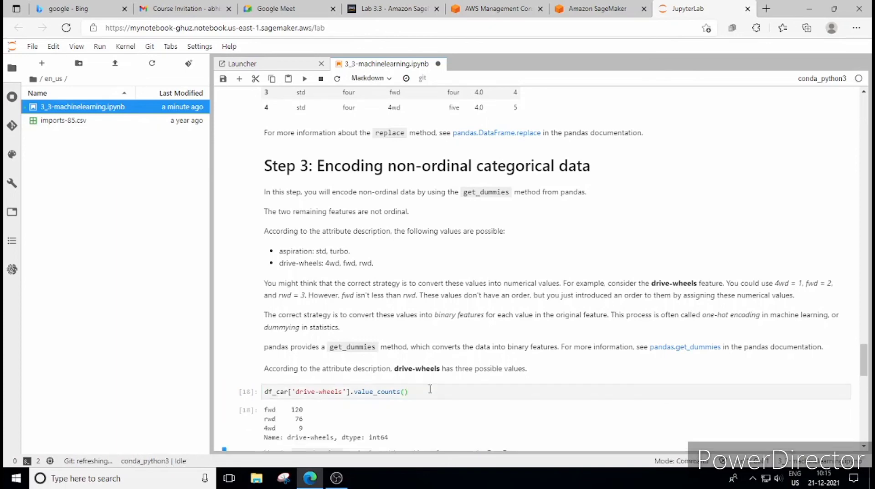
scroll(down, 3)
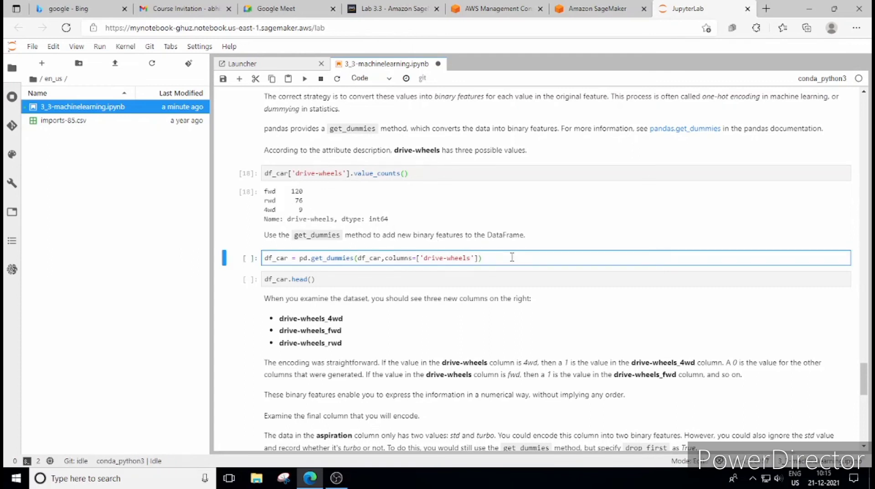
key(shift+enter)
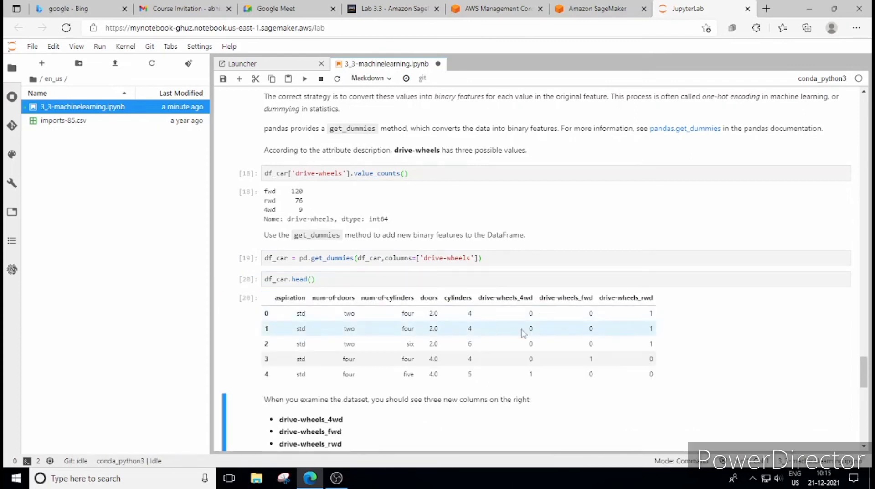
scroll(down, 3)
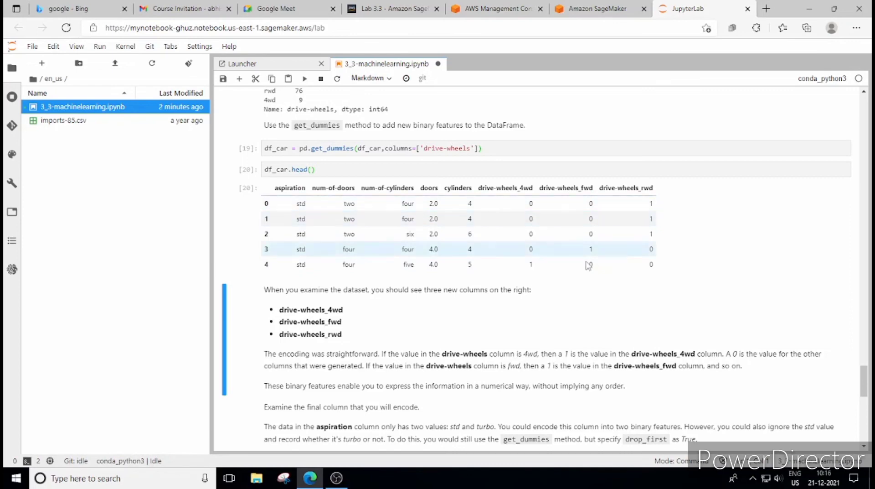
scroll(down, 3)
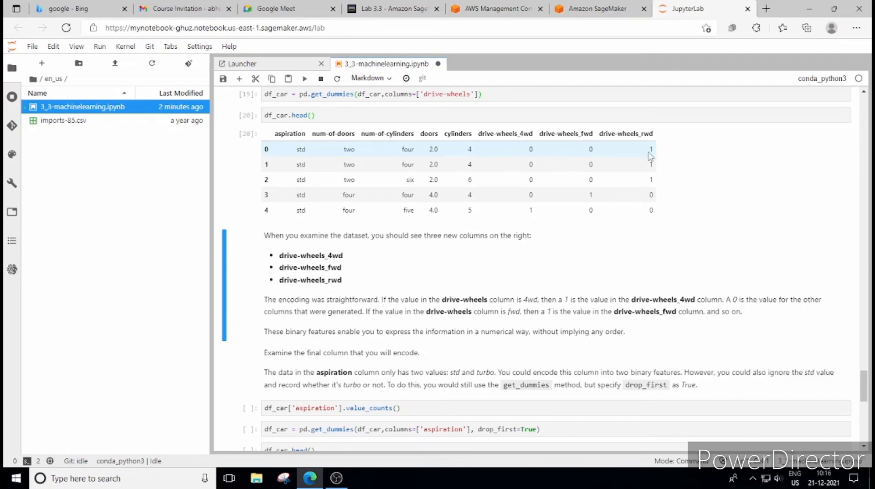
mouse_move(613, 179)
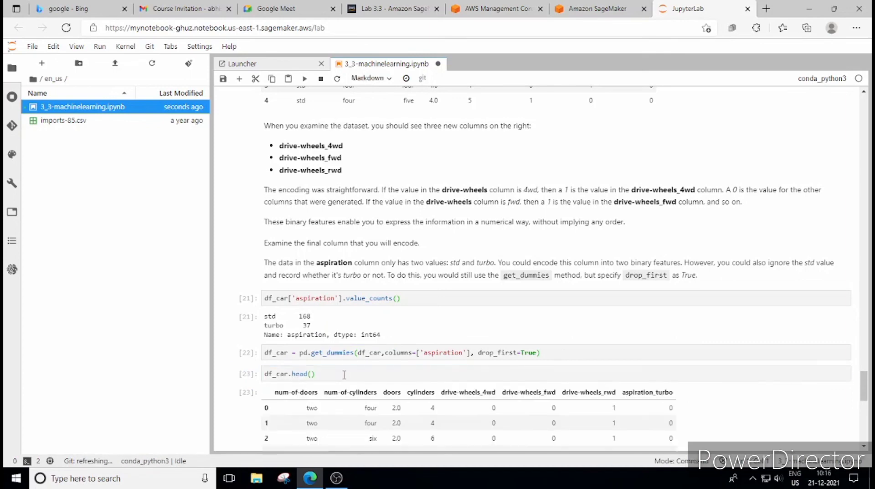
Scroll through the aspiration_turbo encoding output down to the Congratulations section
scroll(down, 3)
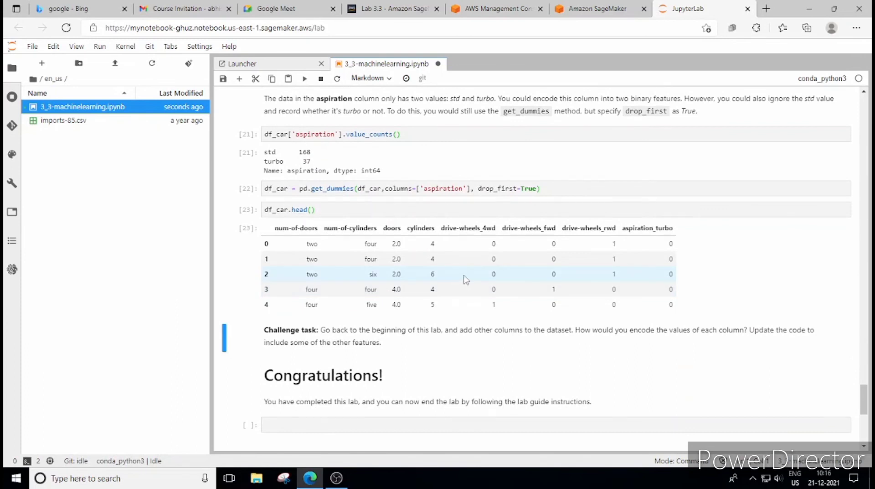
mouse_move(447, 384)
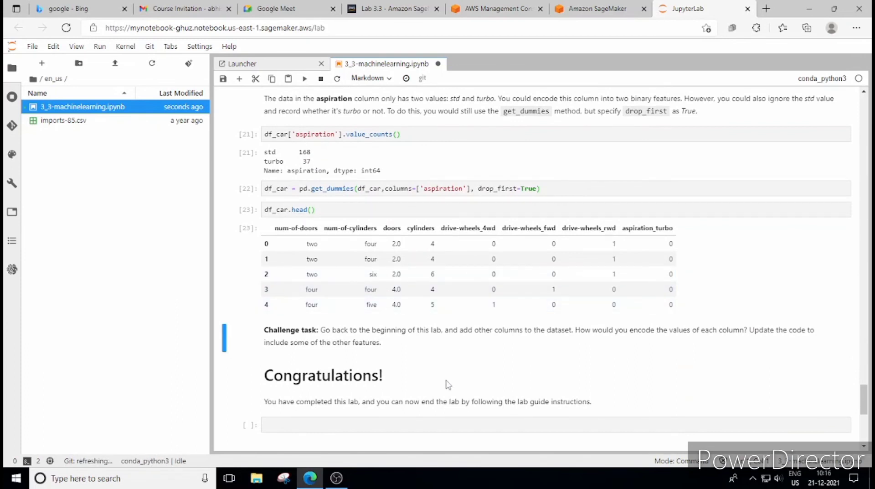
scroll(down, 3)
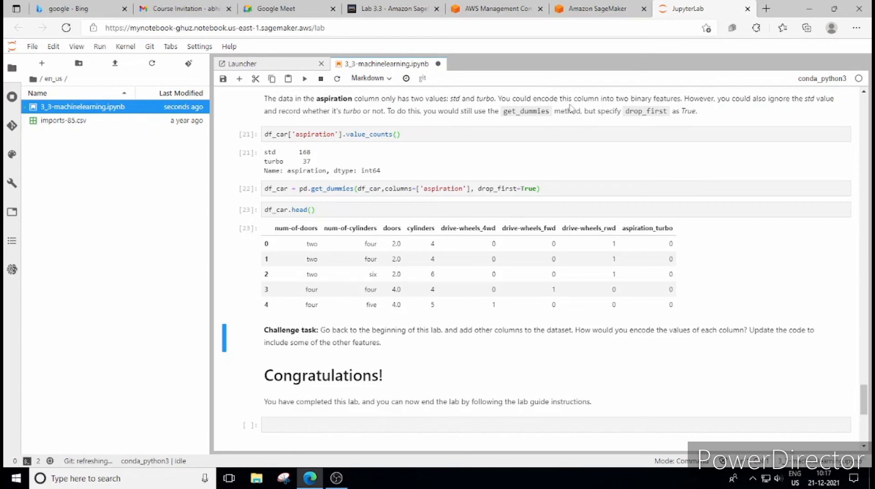
mouse_move(496, 9)
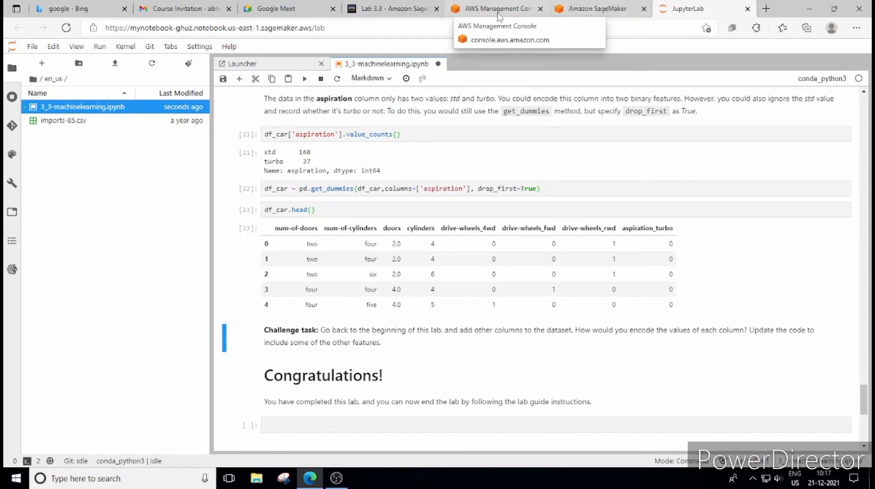
Return to the Lab 3.3 page, end the lab and dismiss the termination message
click(391, 9)
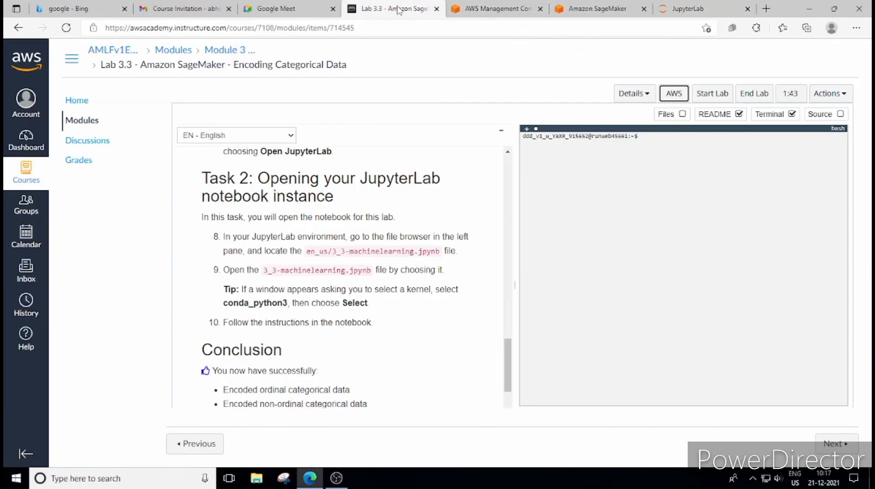
mouse_move(580, 98)
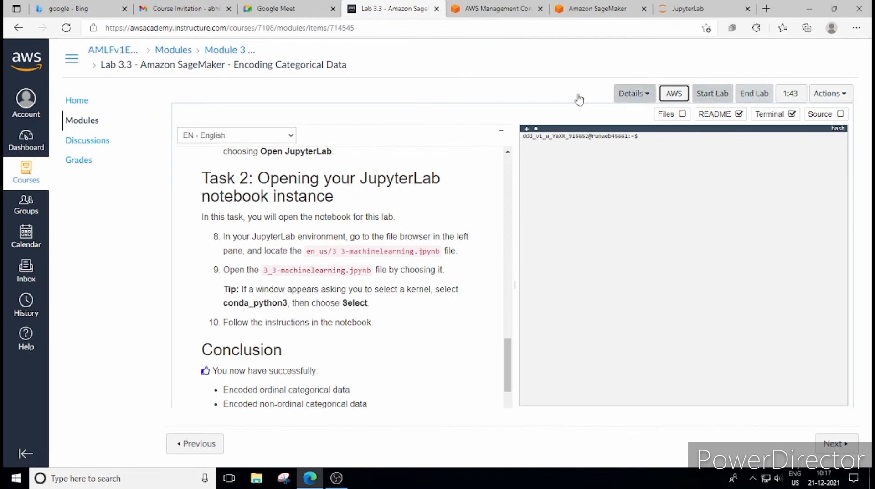
scroll(down, 3)
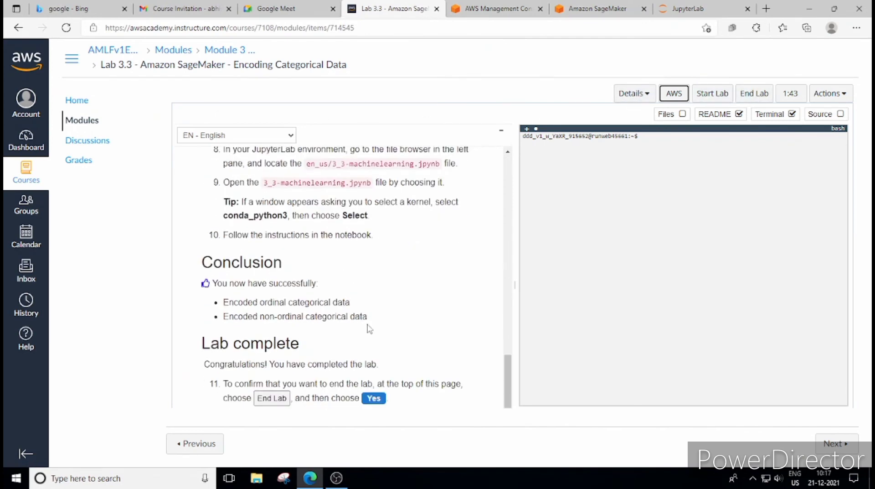
scroll(down, 3)
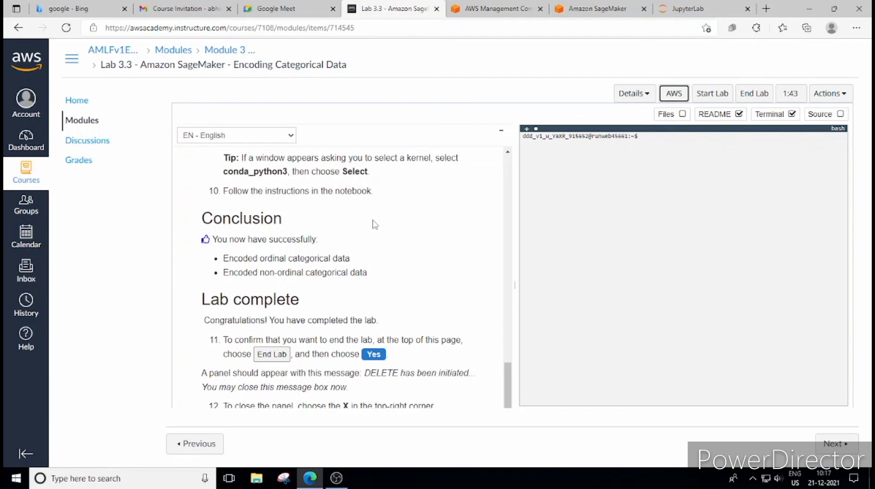
mouse_move(754, 93)
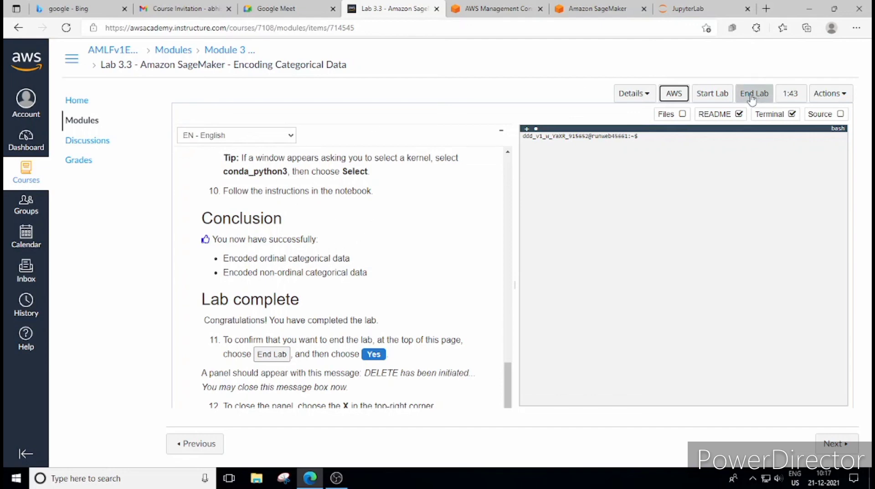
click(754, 93)
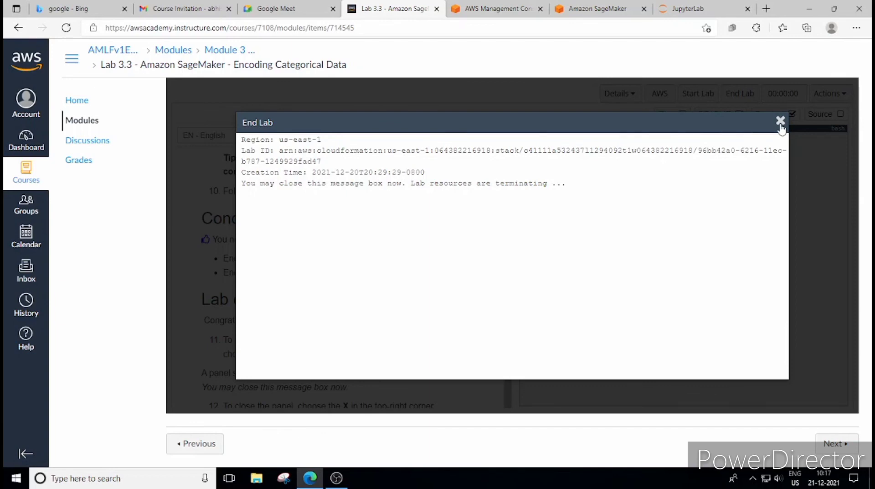
click(780, 120)
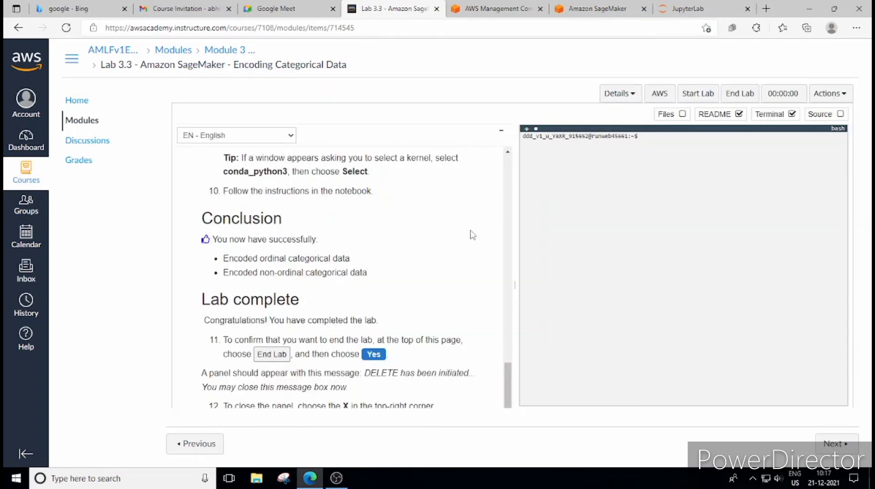